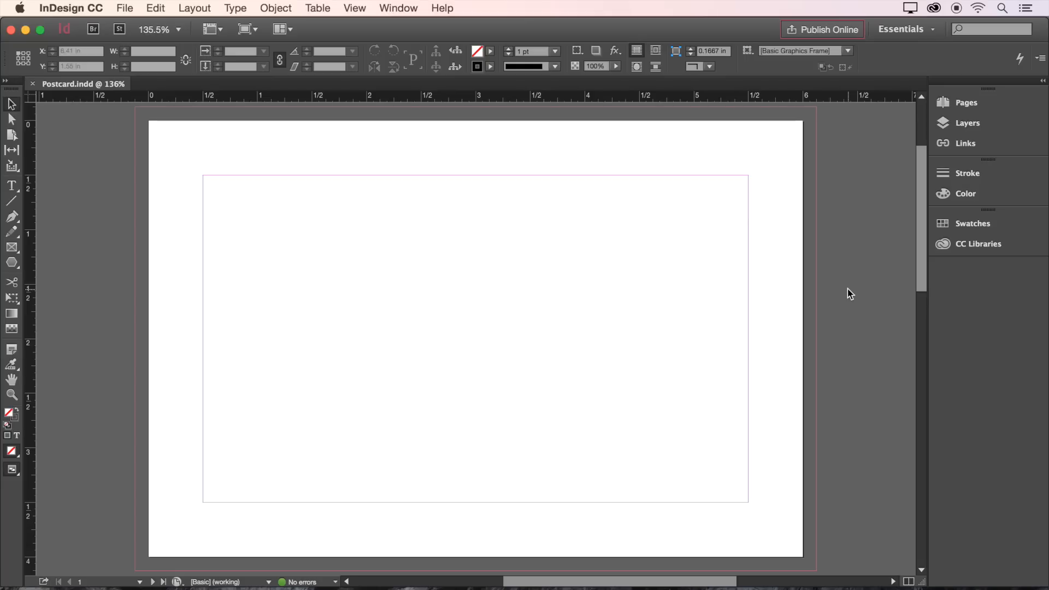
{"action": "mouse_move", "coordinate": [837, 292]}
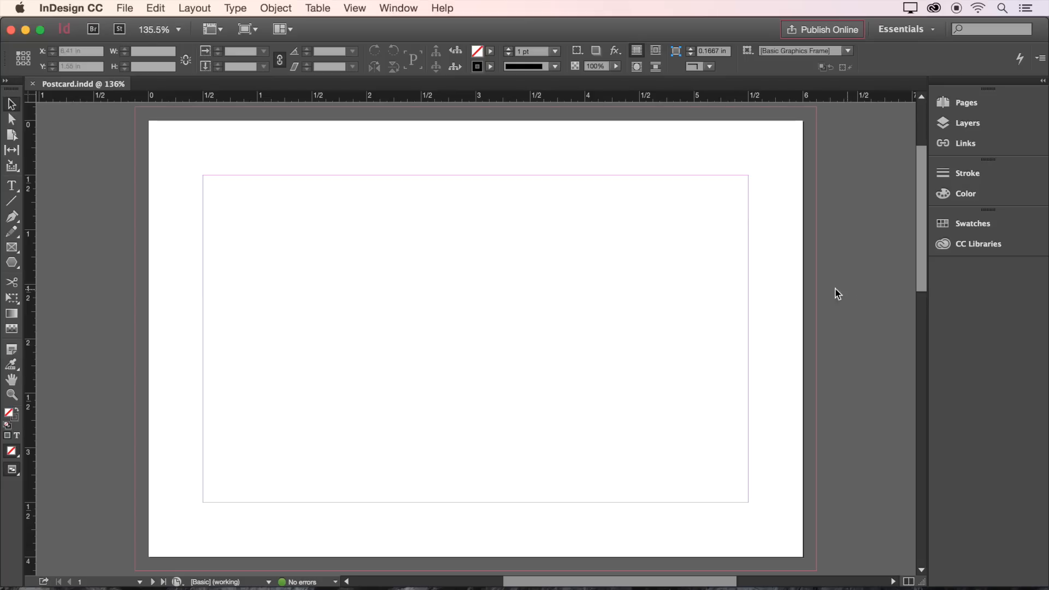
{"action": "mouse_move", "coordinate": [12, 247]}
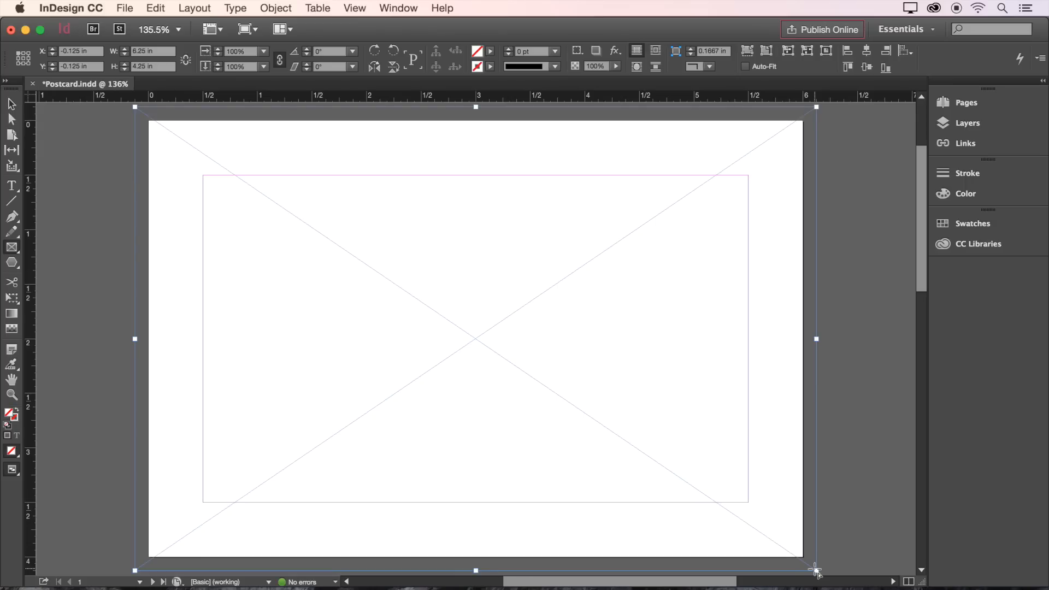
{"action": "mouse_move", "coordinate": [656, 442]}
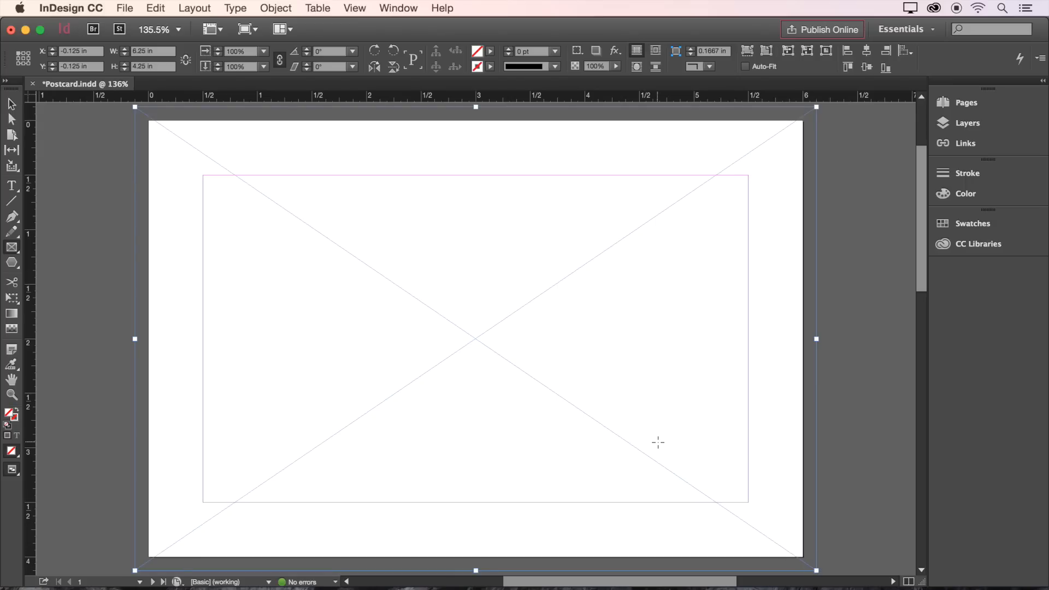
Step: Place Image.jpg from the Postcard folder into the full-page frame
{"action": "left_click", "coordinate": [125, 7]}
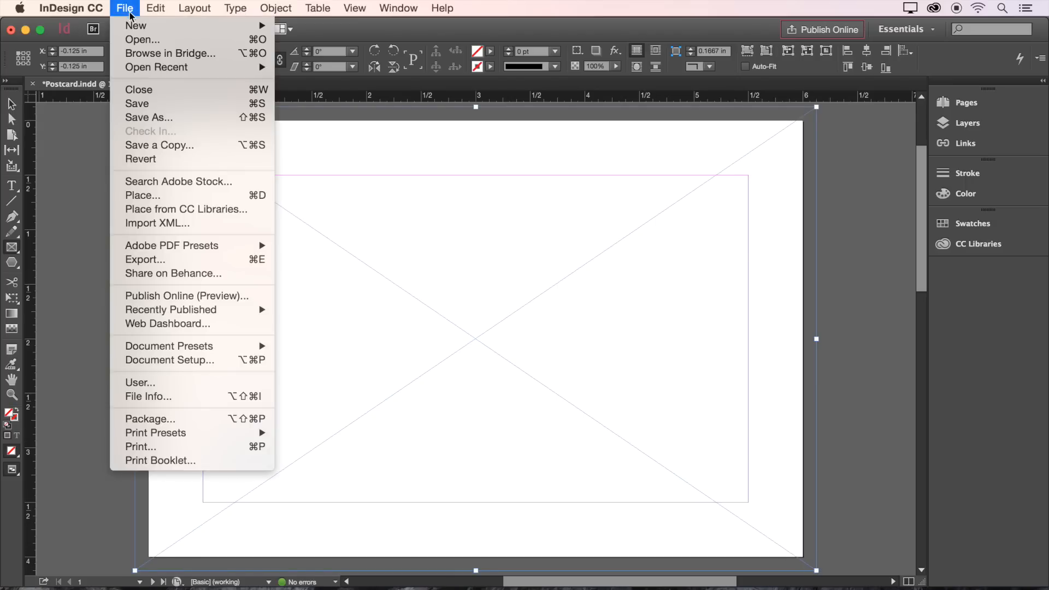
{"action": "left_click", "coordinate": [142, 195]}
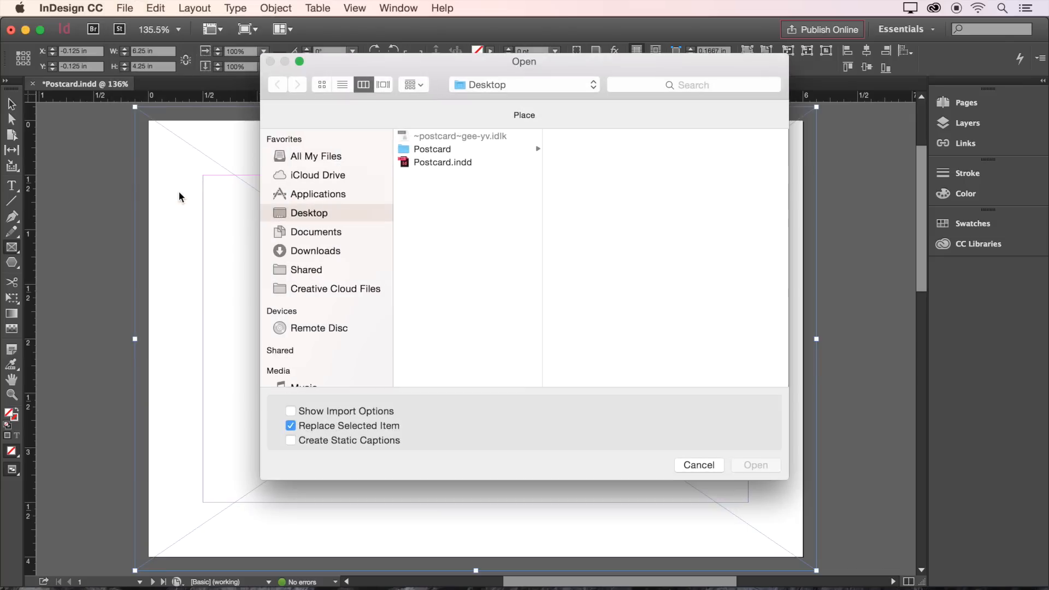
{"action": "left_click", "coordinate": [433, 148]}
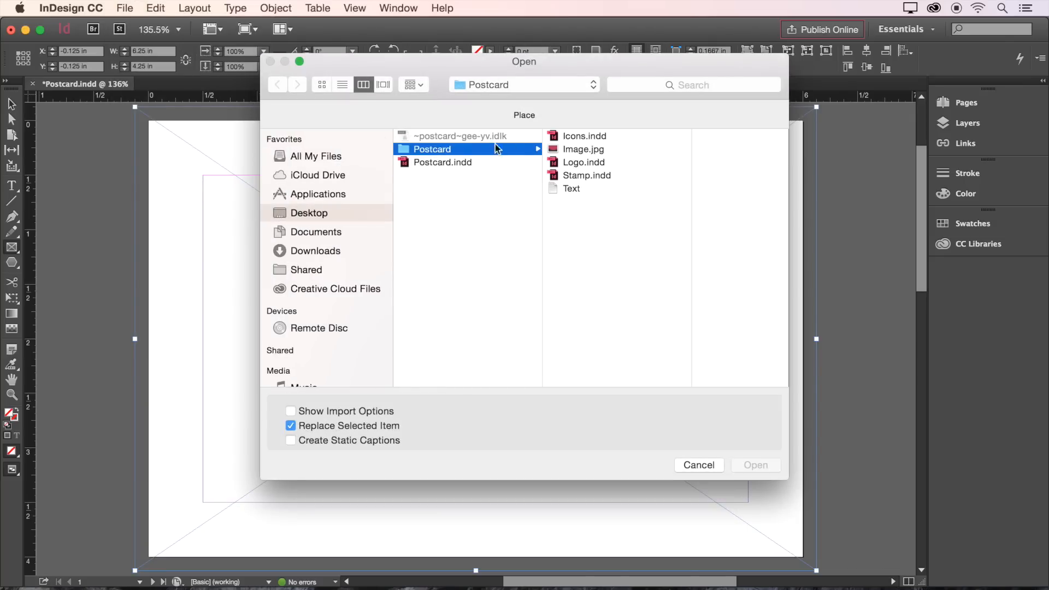
{"action": "left_click", "coordinate": [583, 150]}
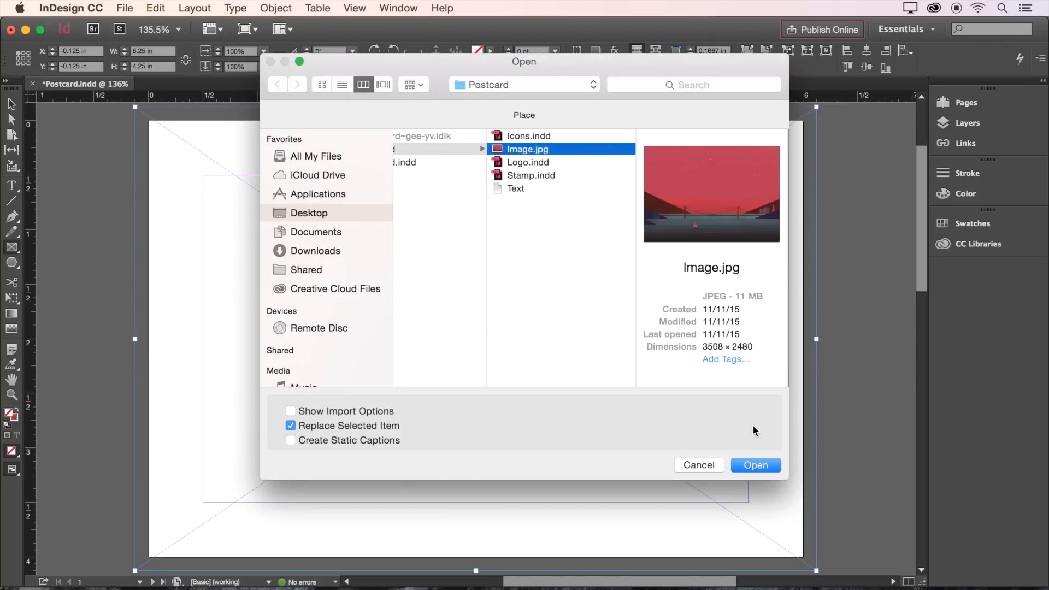
{"action": "left_click", "coordinate": [755, 465]}
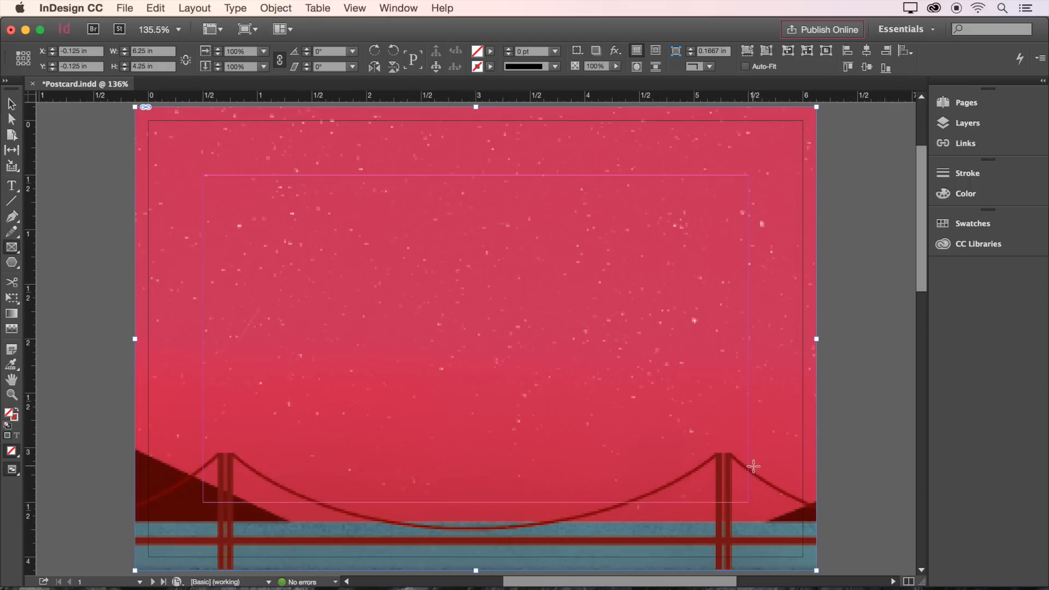
Step: Fill the frame proportionally with the bridge image and switch to High Quality Display
{"action": "right_click", "coordinate": [753, 467]}
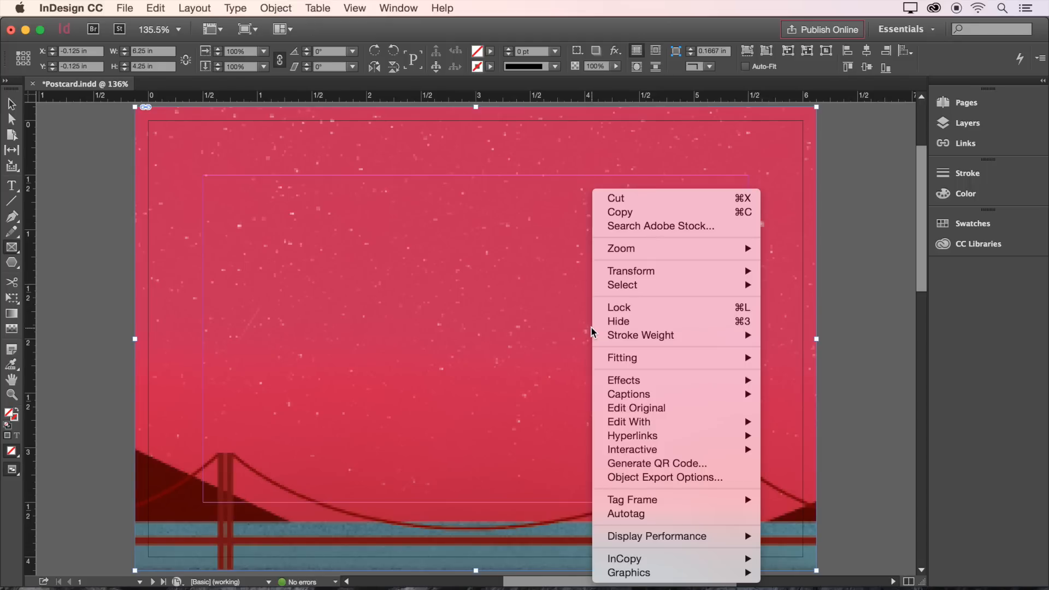
{"action": "mouse_move", "coordinate": [618, 350]}
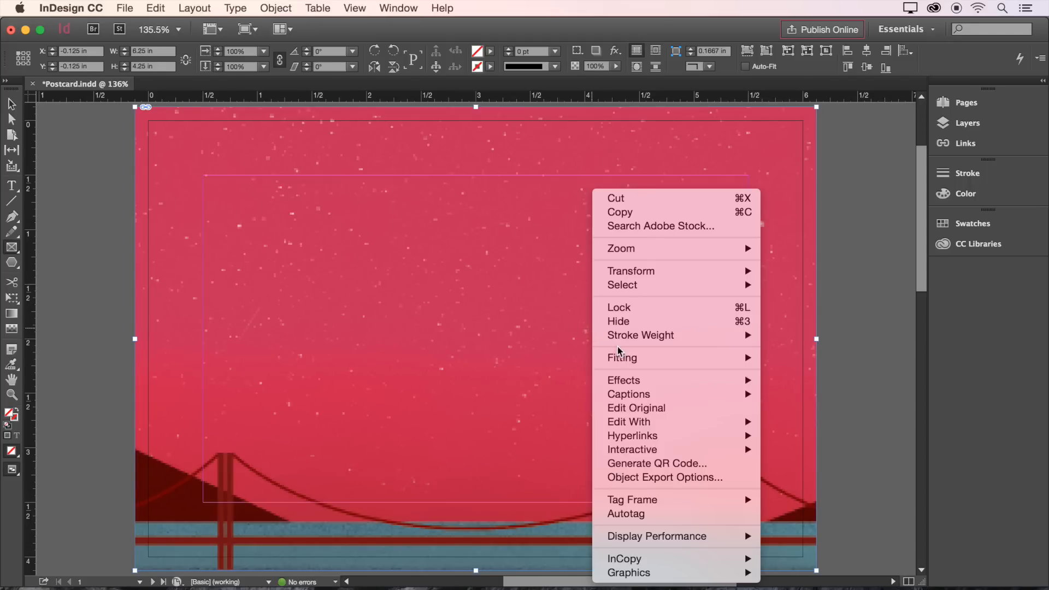
{"action": "mouse_move", "coordinate": [620, 358]}
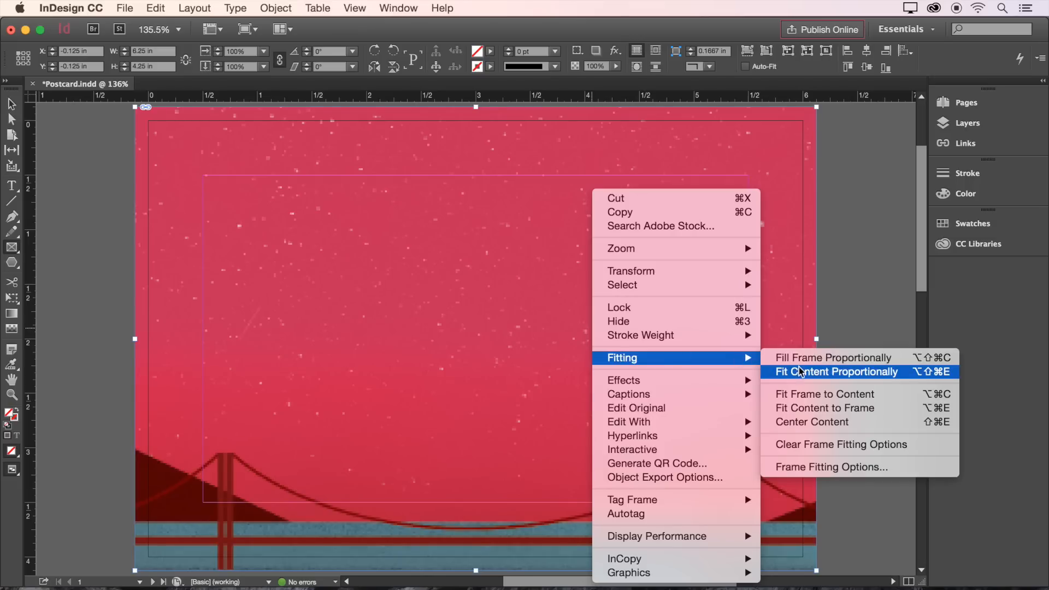
{"action": "left_click", "coordinate": [836, 371]}
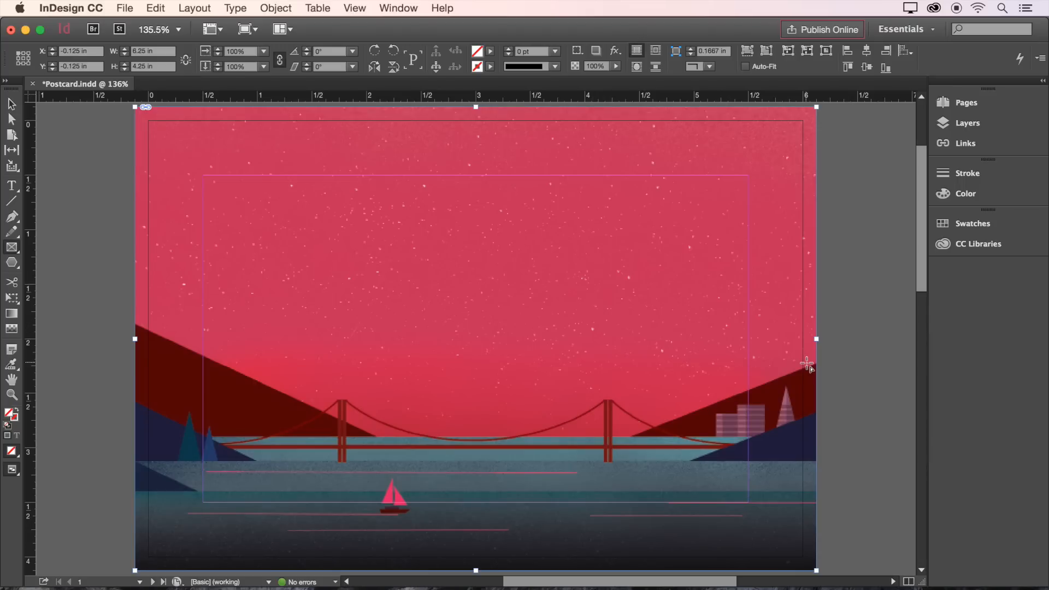
{"action": "left_click", "coordinate": [354, 7]}
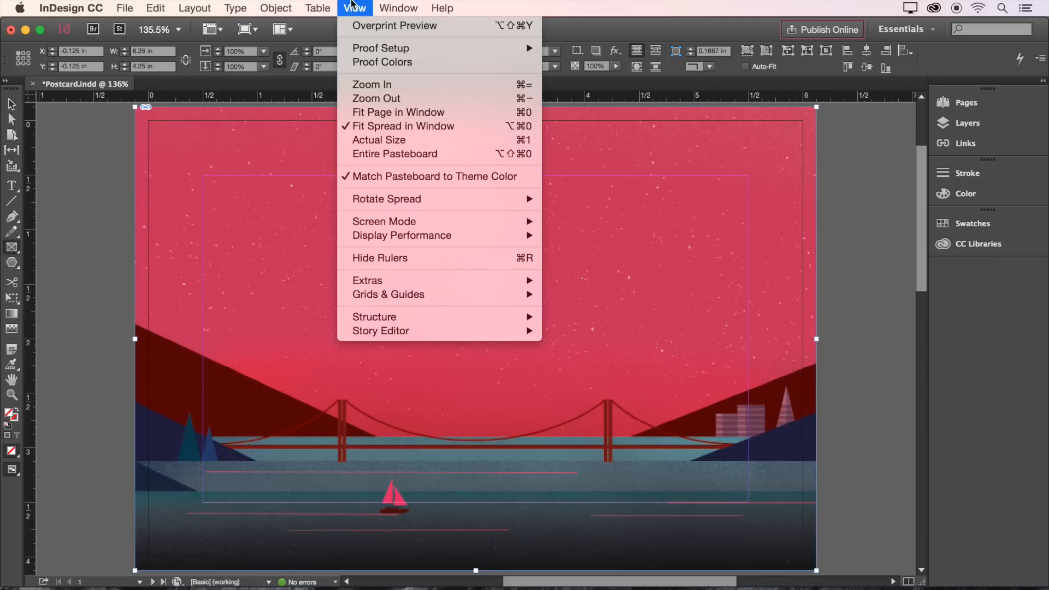
{"action": "mouse_move", "coordinate": [401, 235]}
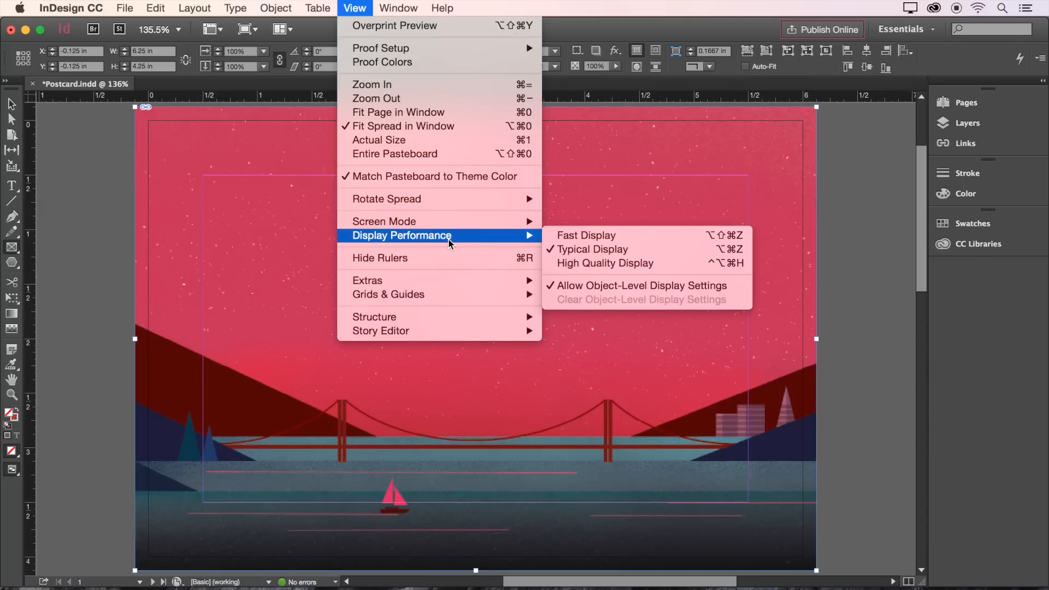
{"action": "mouse_move", "coordinate": [616, 263]}
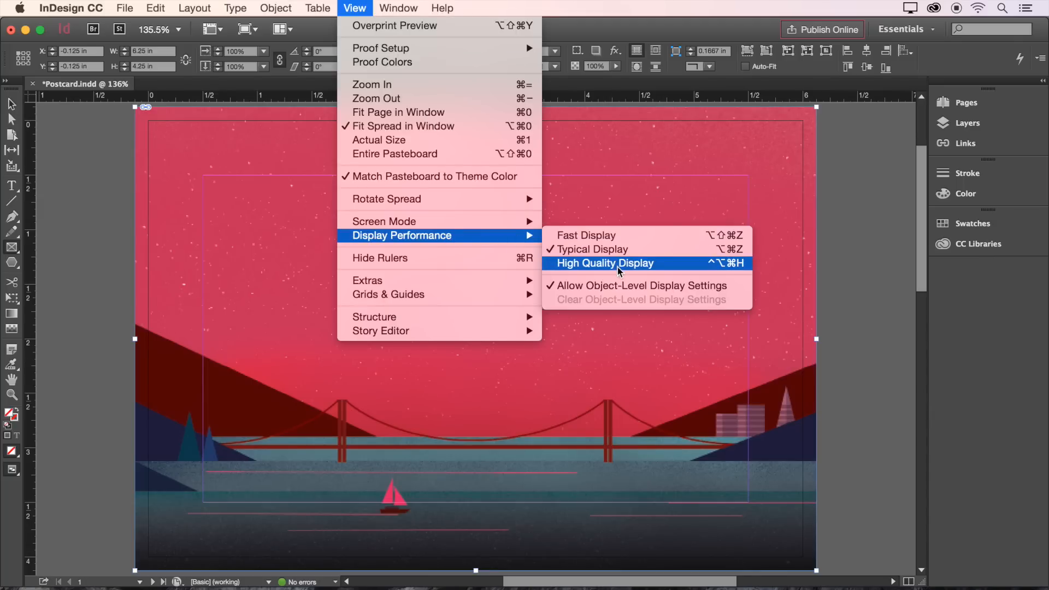
{"action": "left_click", "coordinate": [603, 262]}
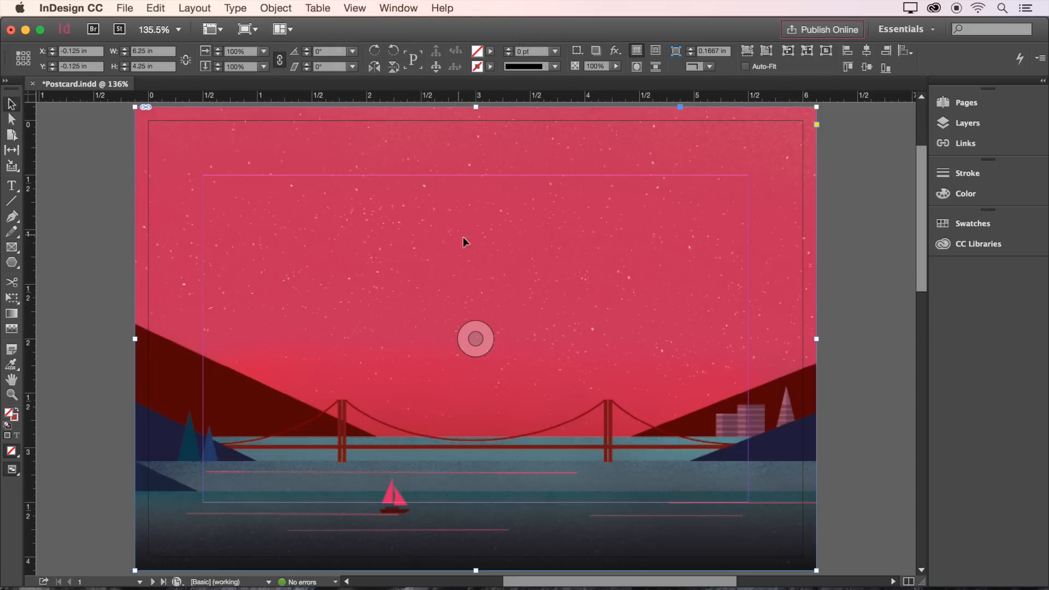
{"action": "mouse_move", "coordinate": [542, 299]}
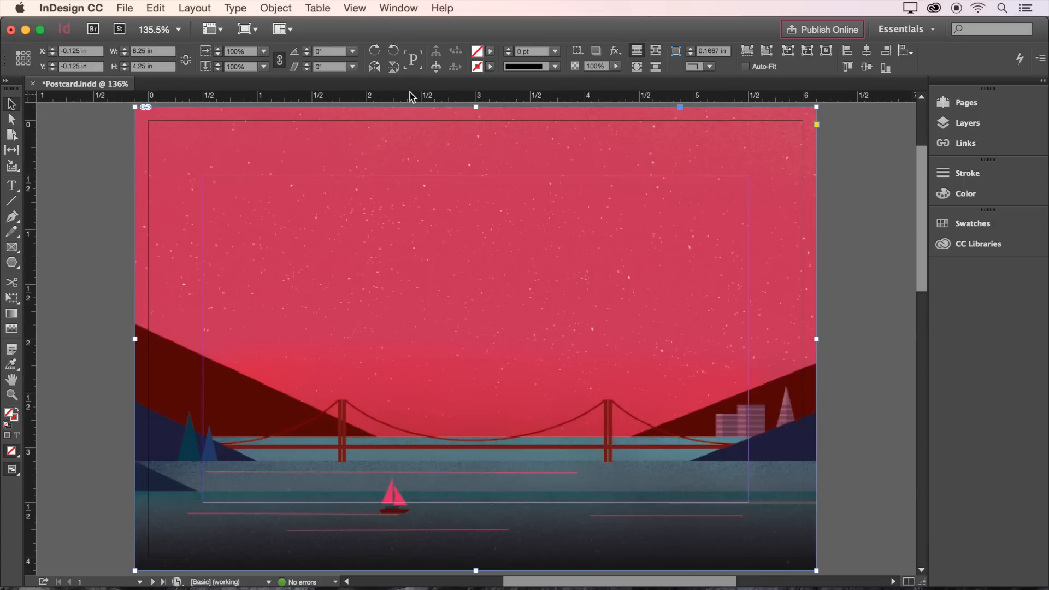
{"action": "left_click", "coordinate": [354, 8]}
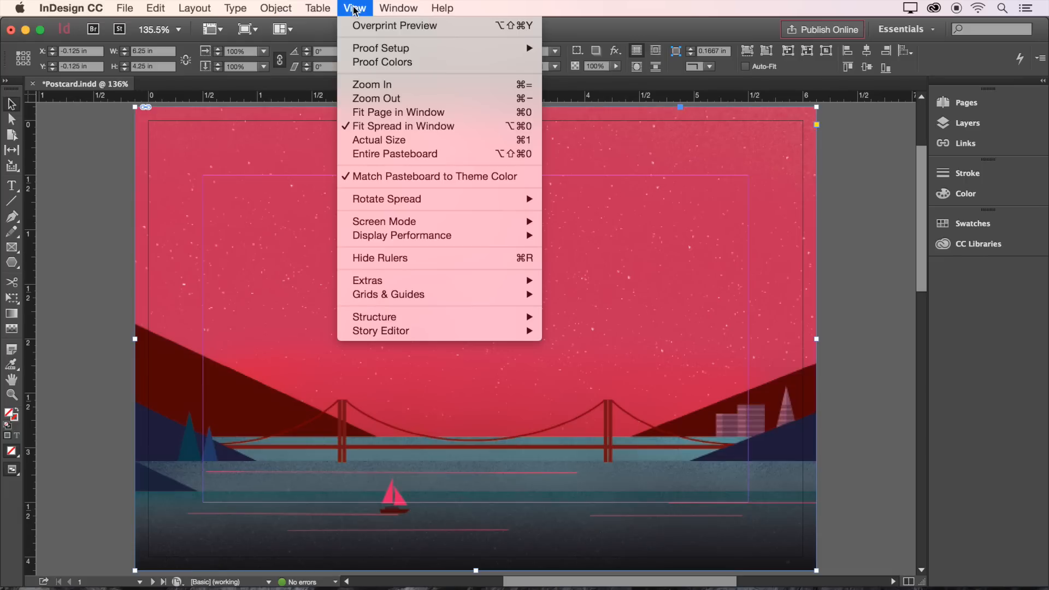
{"action": "mouse_move", "coordinate": [447, 259]}
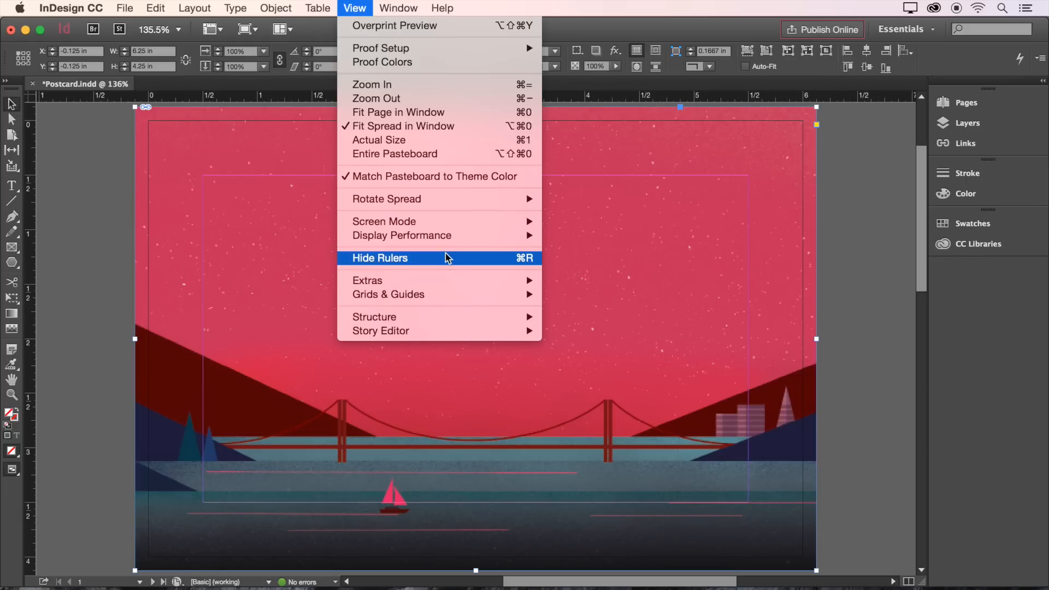
{"action": "mouse_move", "coordinate": [388, 294]}
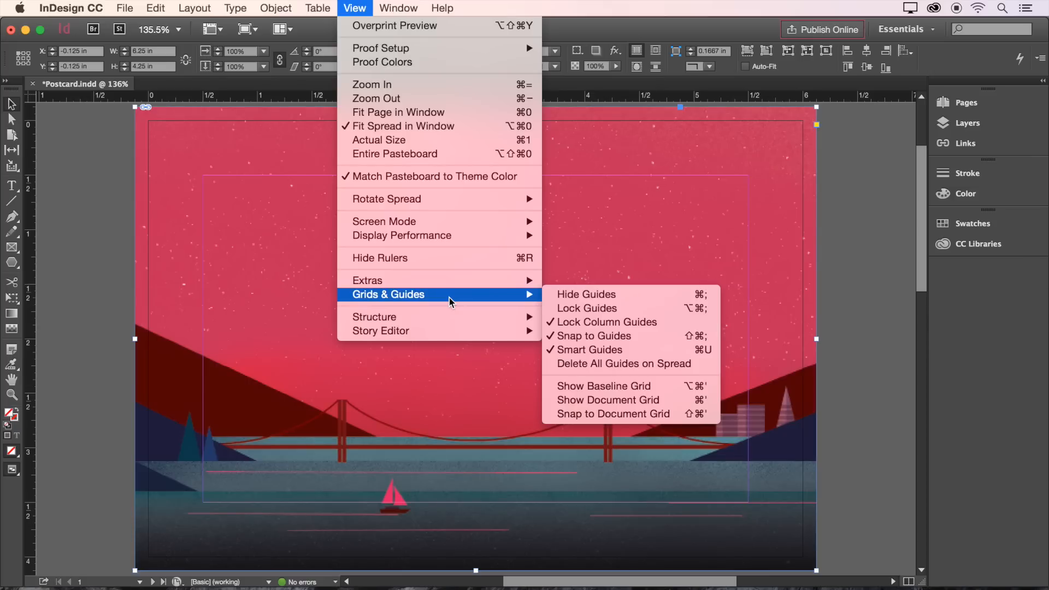
{"action": "mouse_move", "coordinate": [617, 298]}
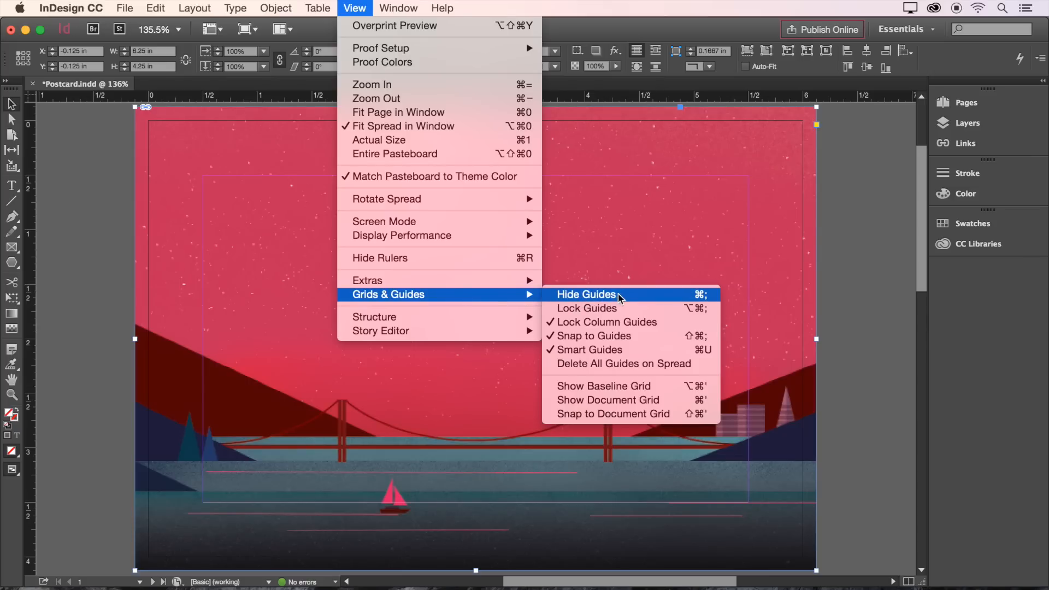
{"action": "mouse_move", "coordinate": [629, 299]}
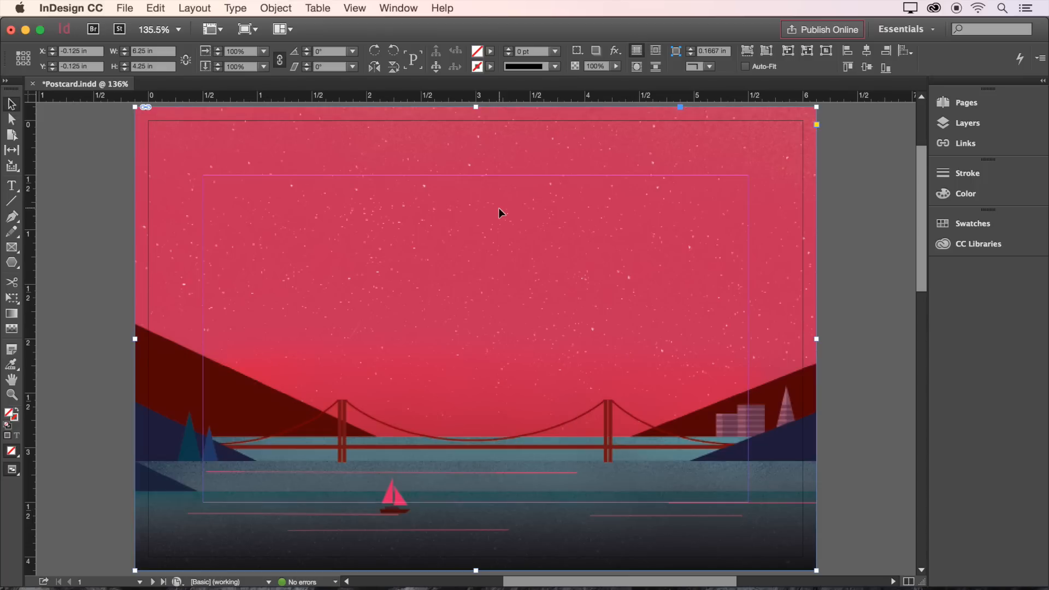
{"action": "mouse_move", "coordinate": [327, 228]}
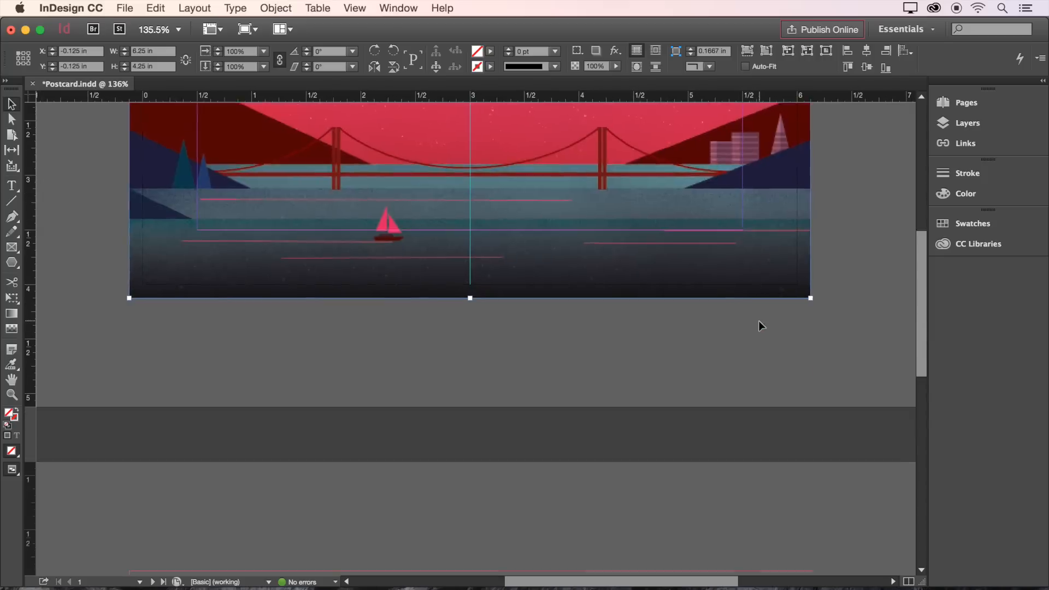
Step: Deselect the background image and scroll up to reach the rulers for guides
{"action": "left_click", "coordinate": [152, 582]}
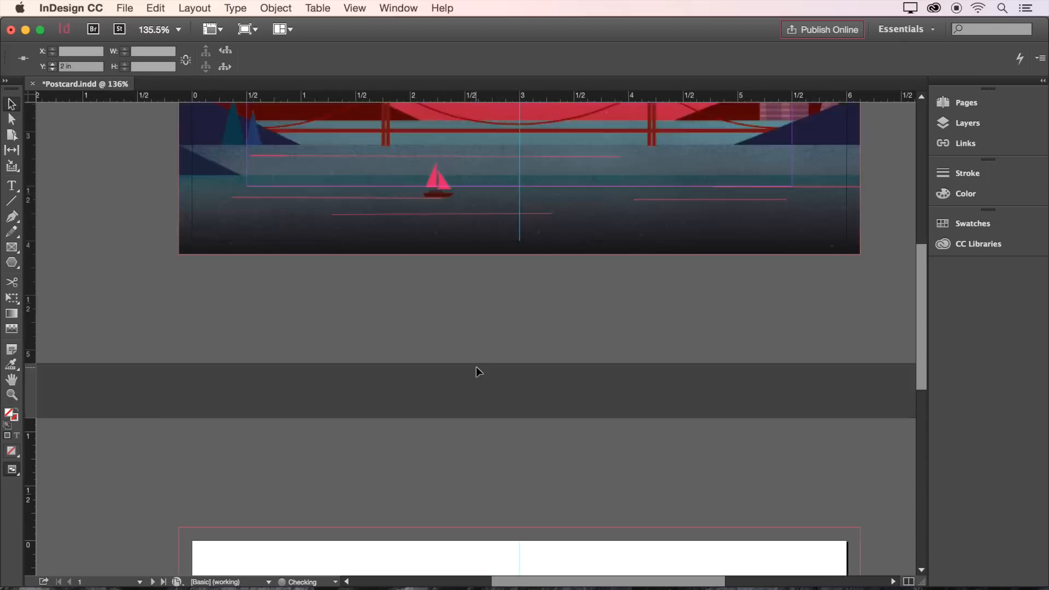
{"action": "scroll", "scroll_direction": "up", "scroll_amount": 3}
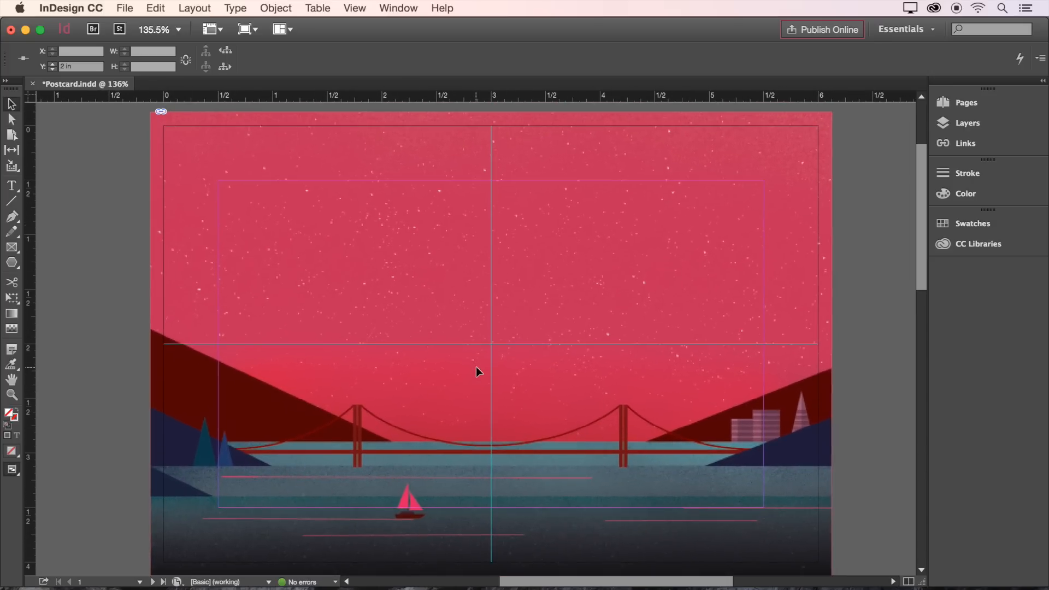
Step: Place Logo.indd onto the page via File > Place
{"action": "left_click", "coordinate": [124, 7]}
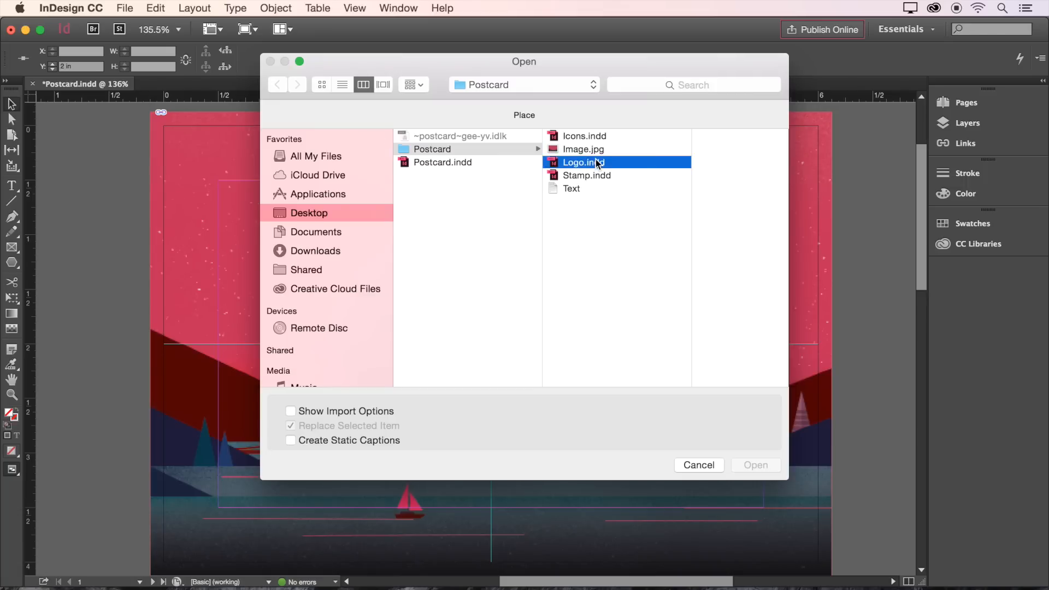
{"action": "left_click", "coordinate": [755, 465]}
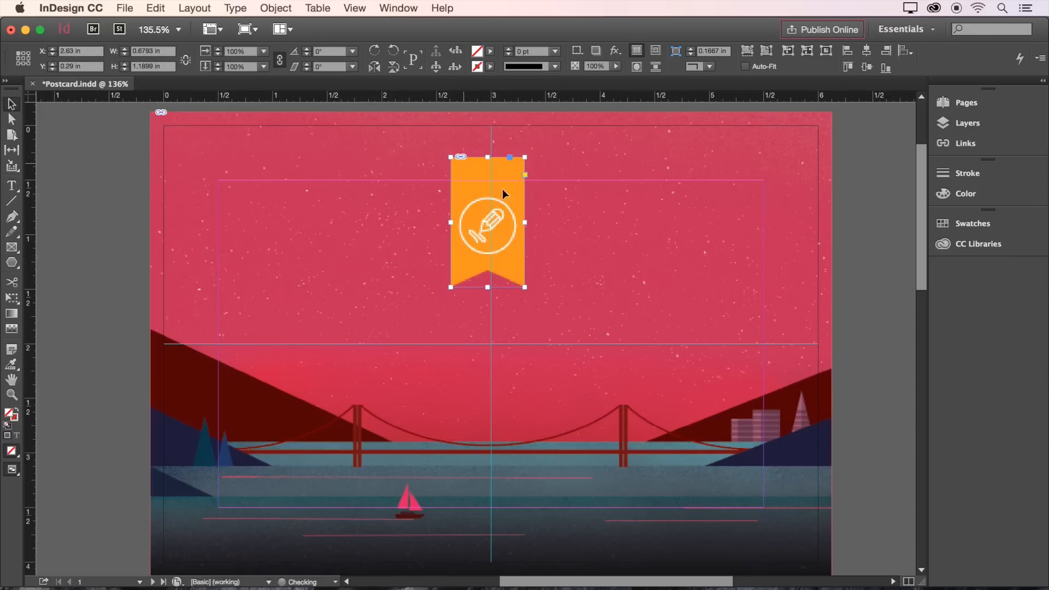
{"action": "mouse_move", "coordinate": [488, 220]}
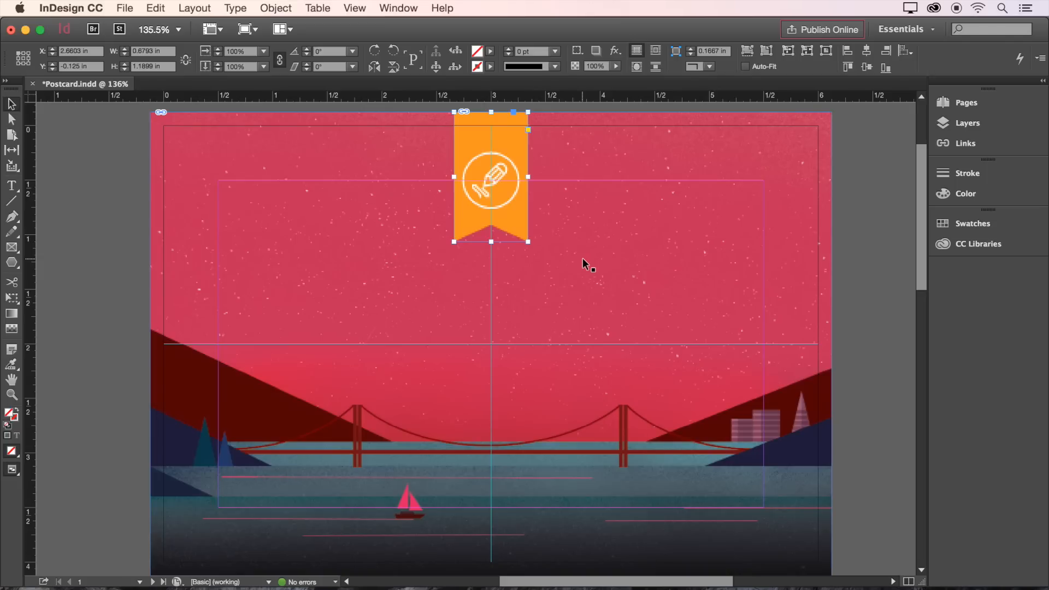
{"action": "mouse_move", "coordinate": [746, 267]}
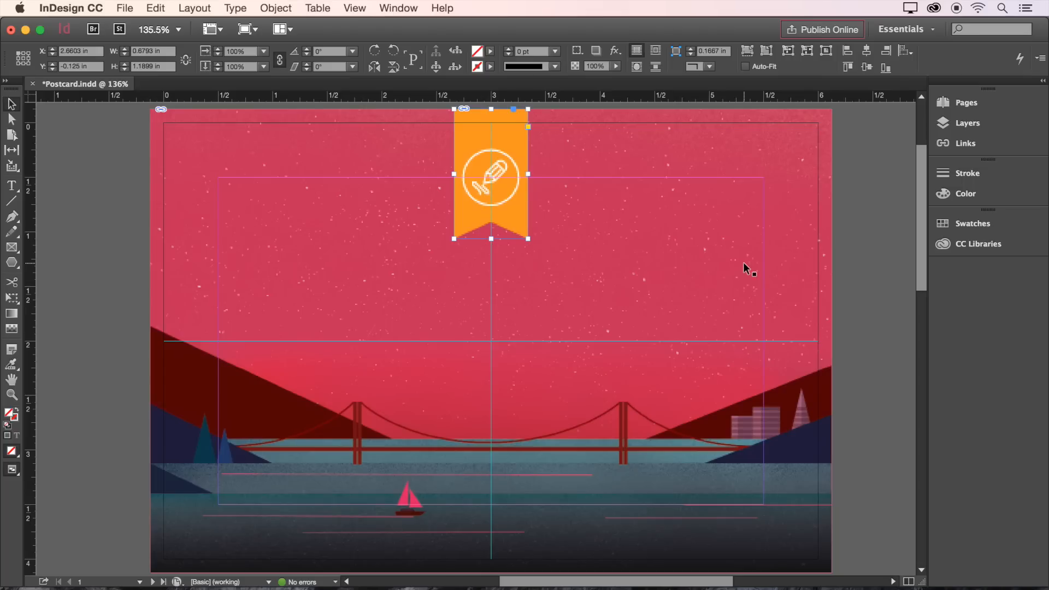
Step: Show the CC Libraries panel and create a new library named Postcard
{"action": "left_click", "coordinate": [397, 8]}
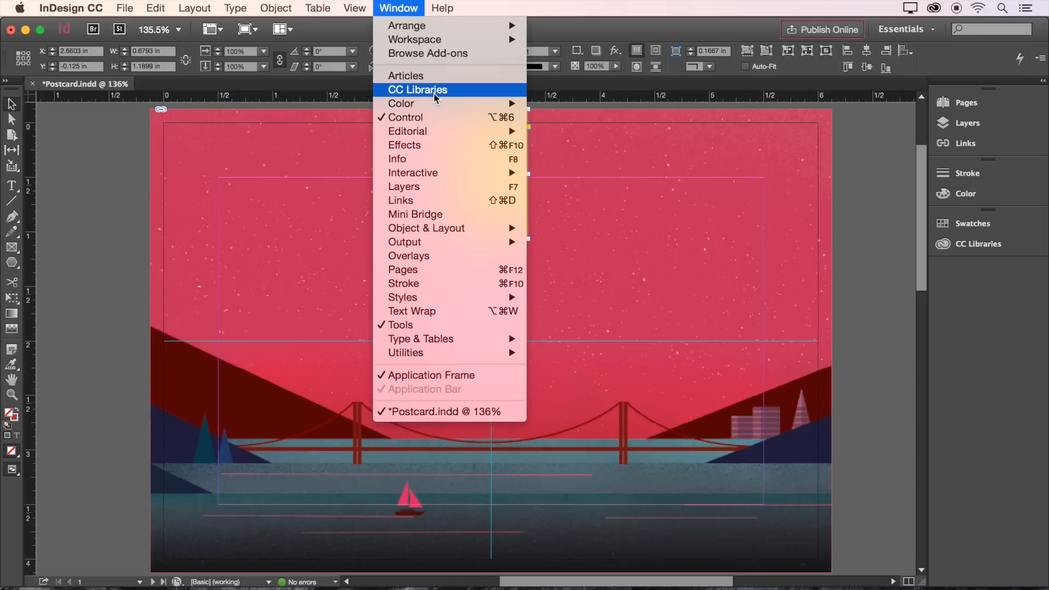
{"action": "left_click", "coordinate": [416, 89]}
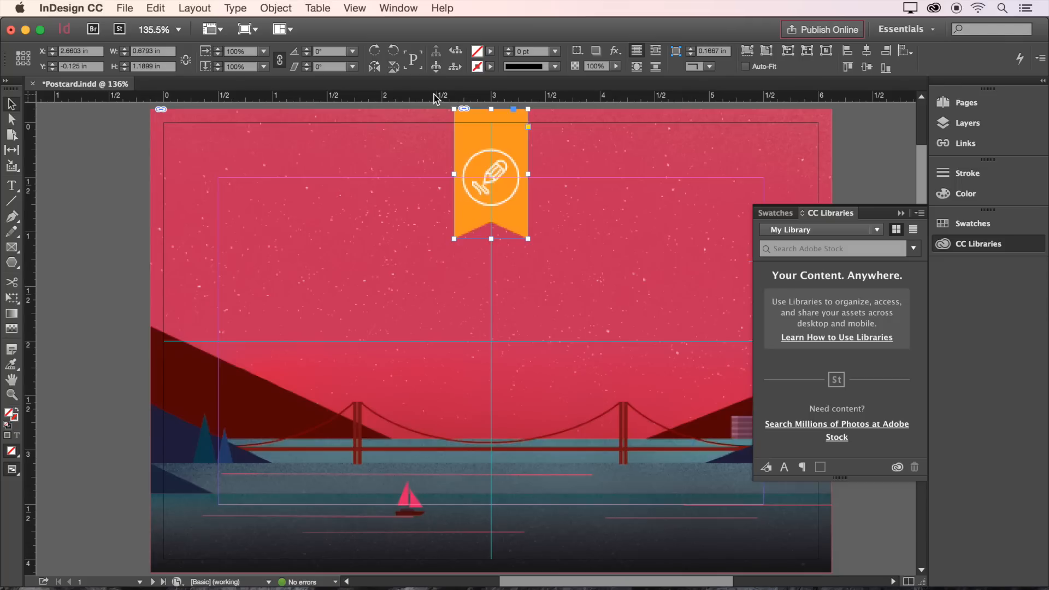
{"action": "mouse_move", "coordinate": [434, 100]}
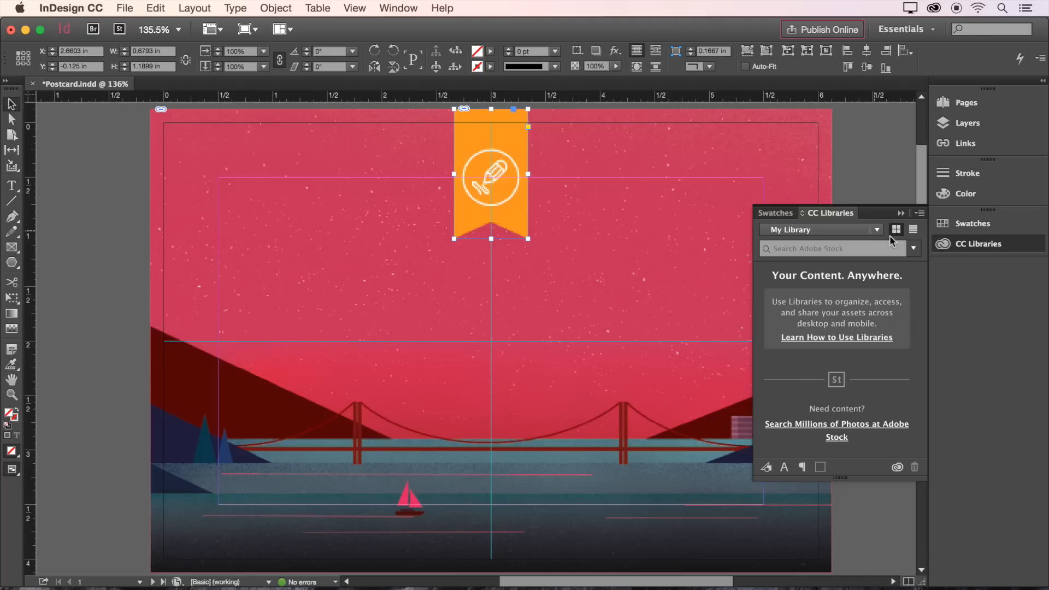
{"action": "left_click", "coordinate": [876, 230]}
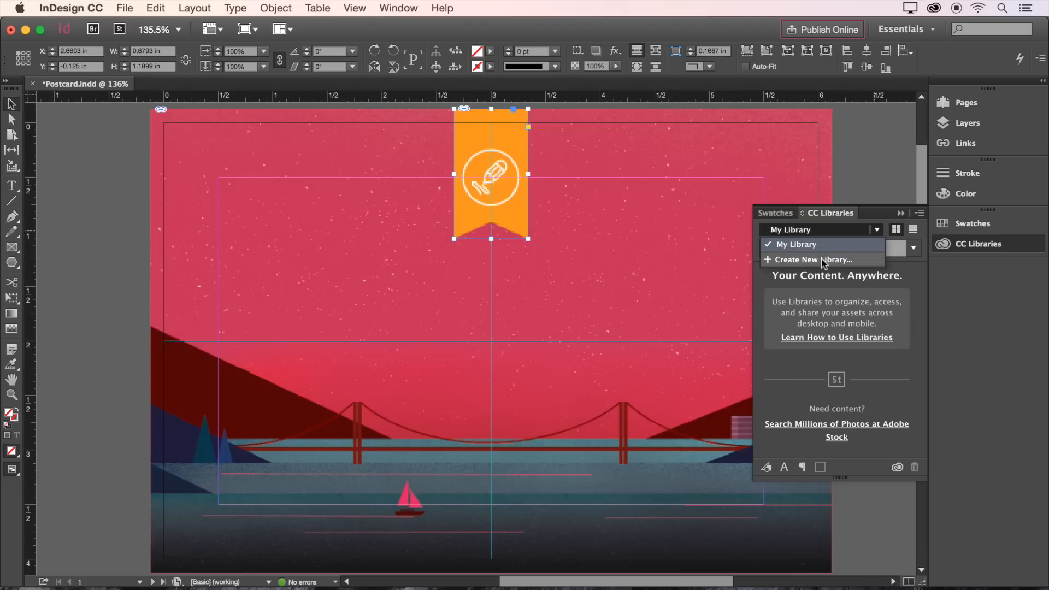
{"action": "left_click", "coordinate": [813, 260]}
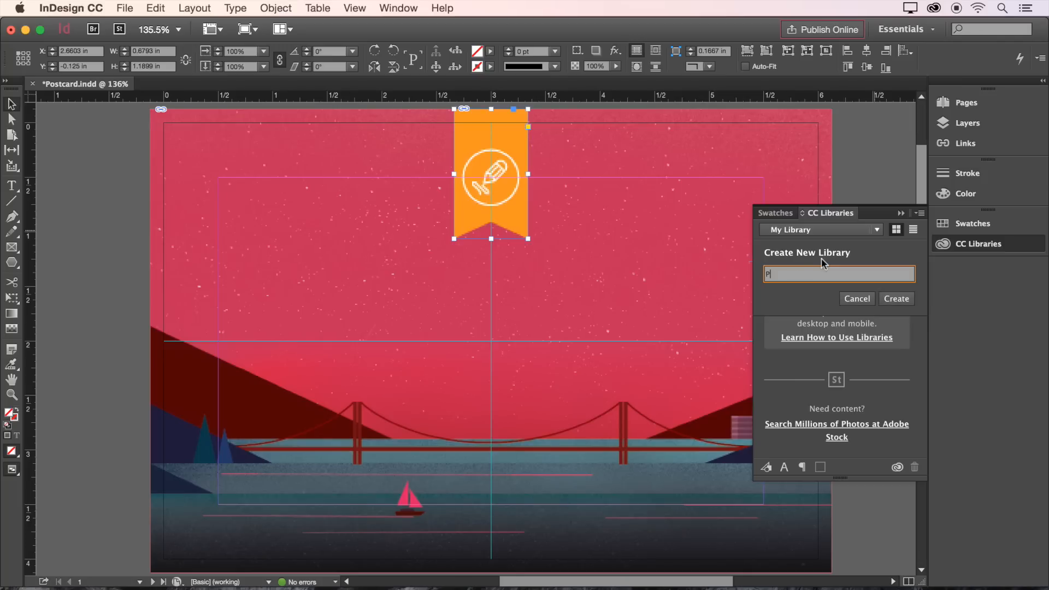
{"action": "type", "text": "ostcard"}
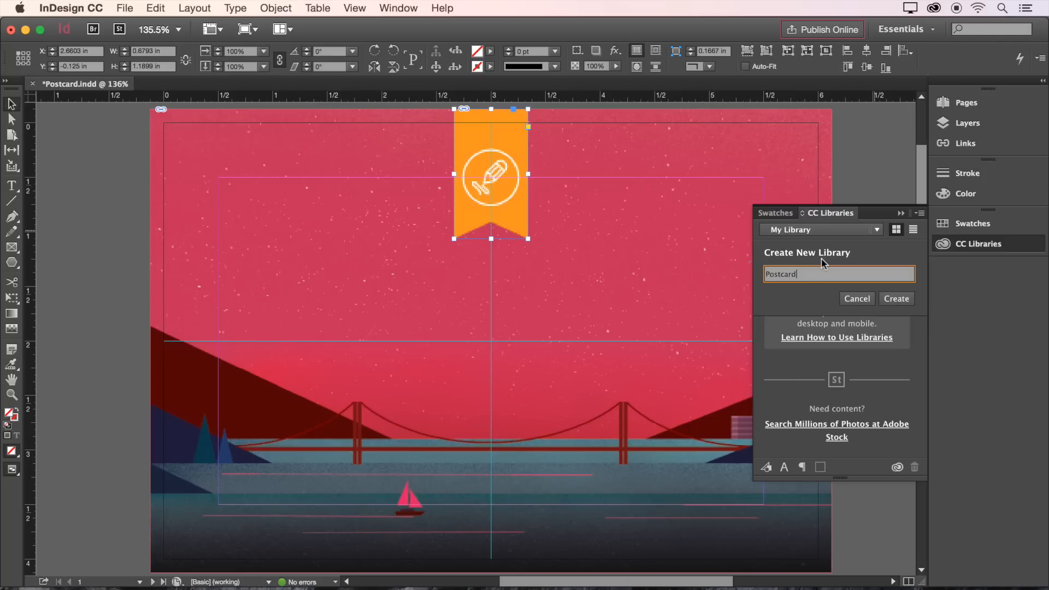
{"action": "left_click", "coordinate": [896, 298]}
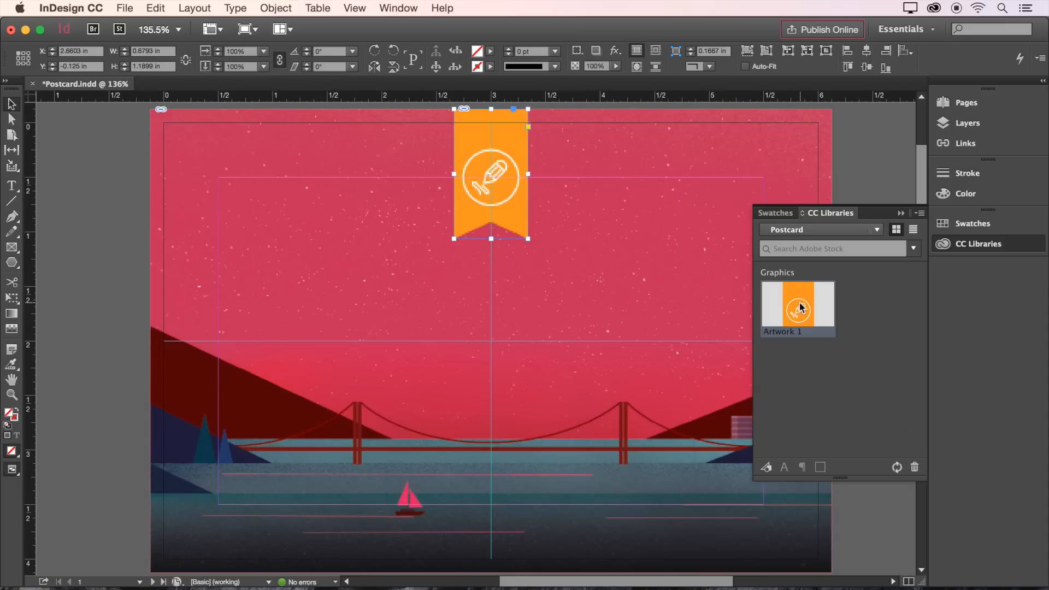
{"action": "mouse_move", "coordinate": [868, 410]}
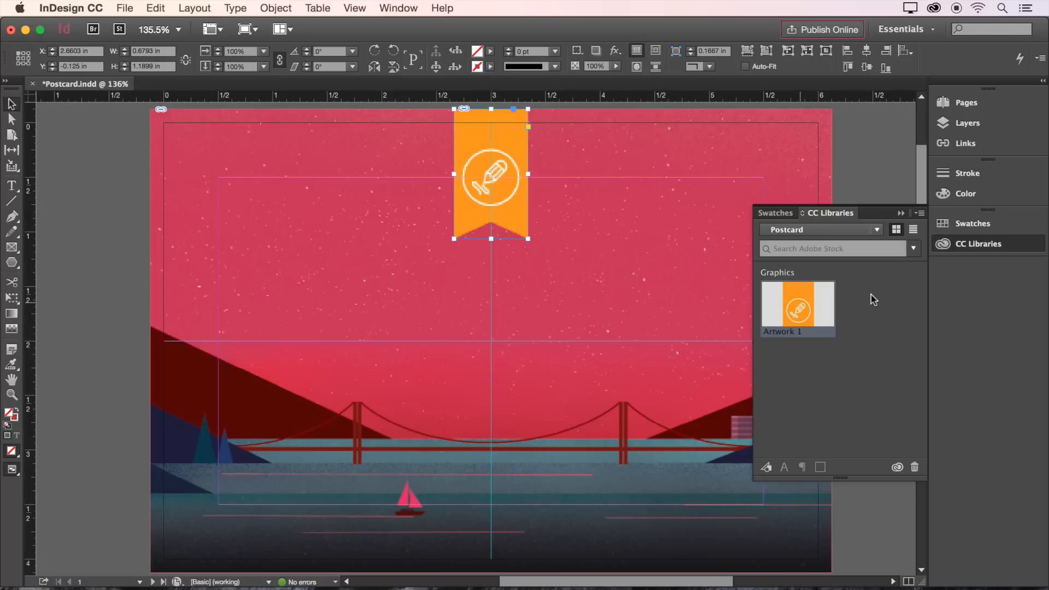
Step: Search Adobe Stock in the Postcard library for 'san francisco'
{"action": "left_click", "coordinate": [836, 248]}
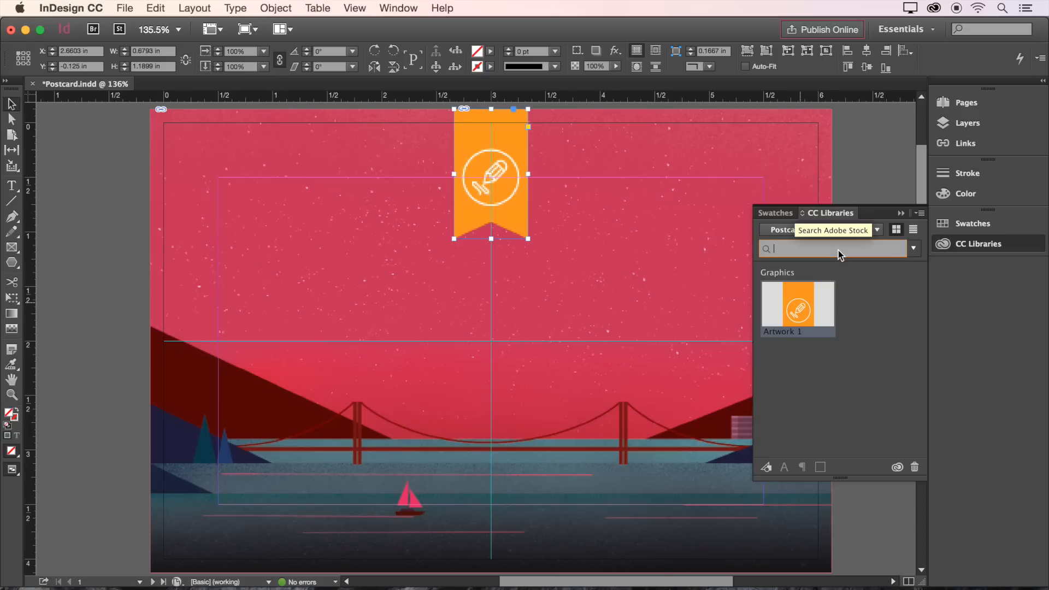
{"action": "type", "text": "san francisco"}
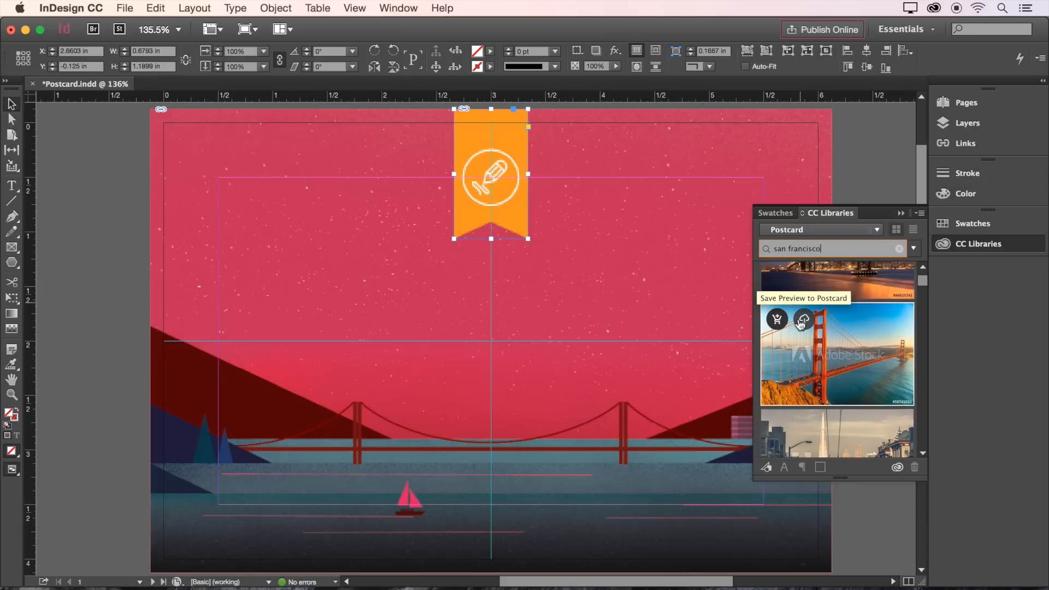
{"action": "mouse_move", "coordinate": [844, 326]}
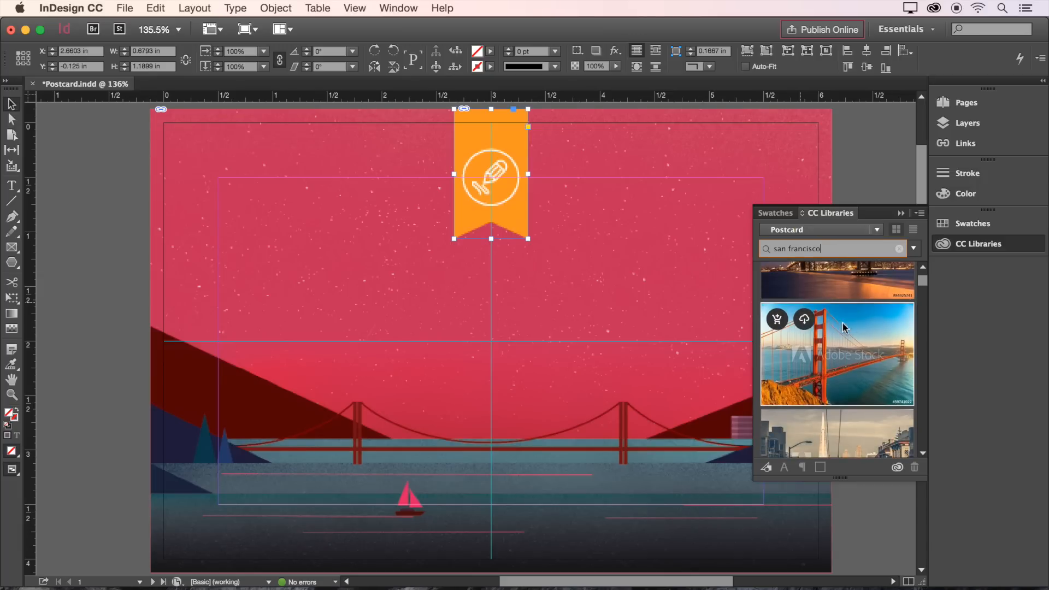
{"action": "left_click", "coordinate": [899, 248]}
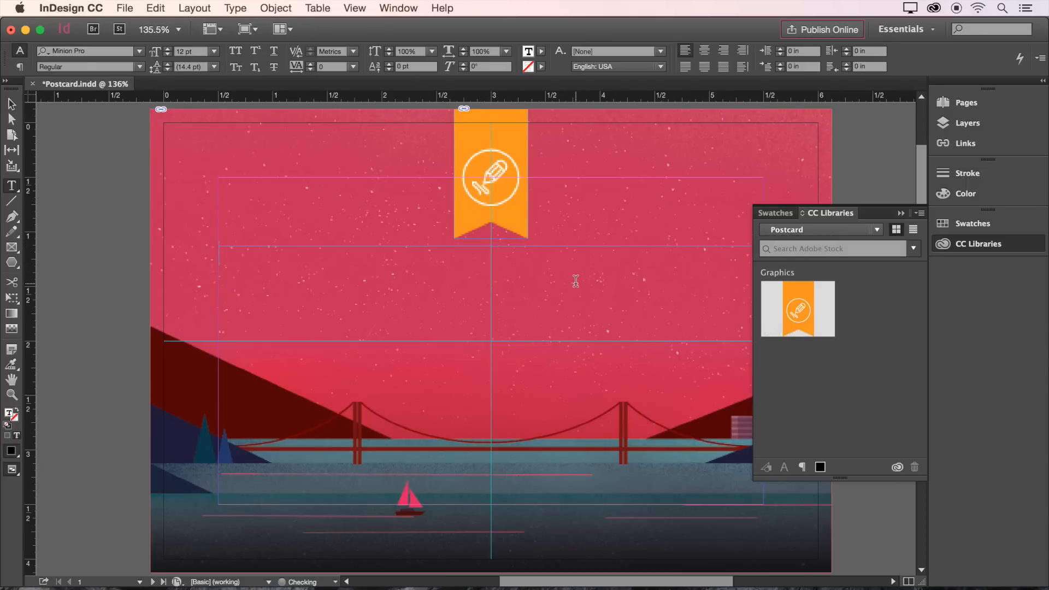
Step: Enter 'Design Talks' into the new text frame
{"action": "type", "text": "Design Ta"}
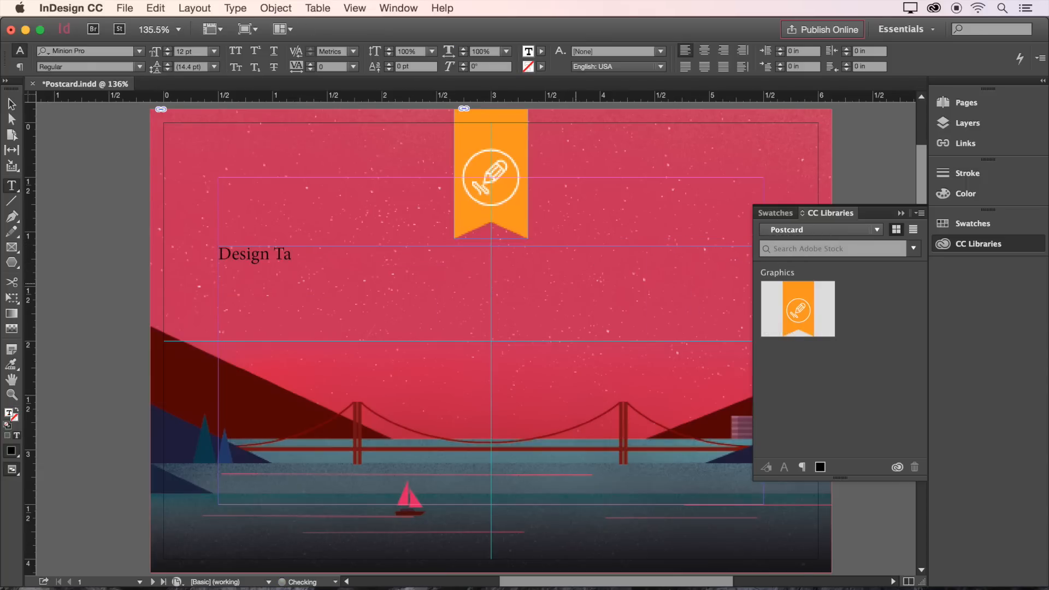
{"action": "type", "text": "lks"}
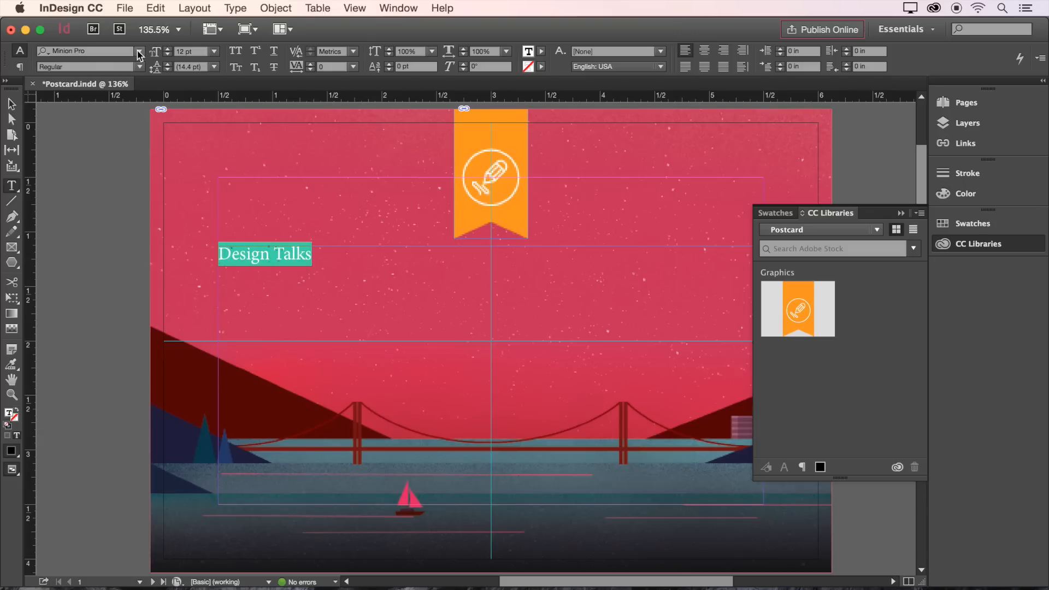
Step: Filter the font list for 'impa' and set the heading in Impact
{"action": "left_click", "coordinate": [138, 52]}
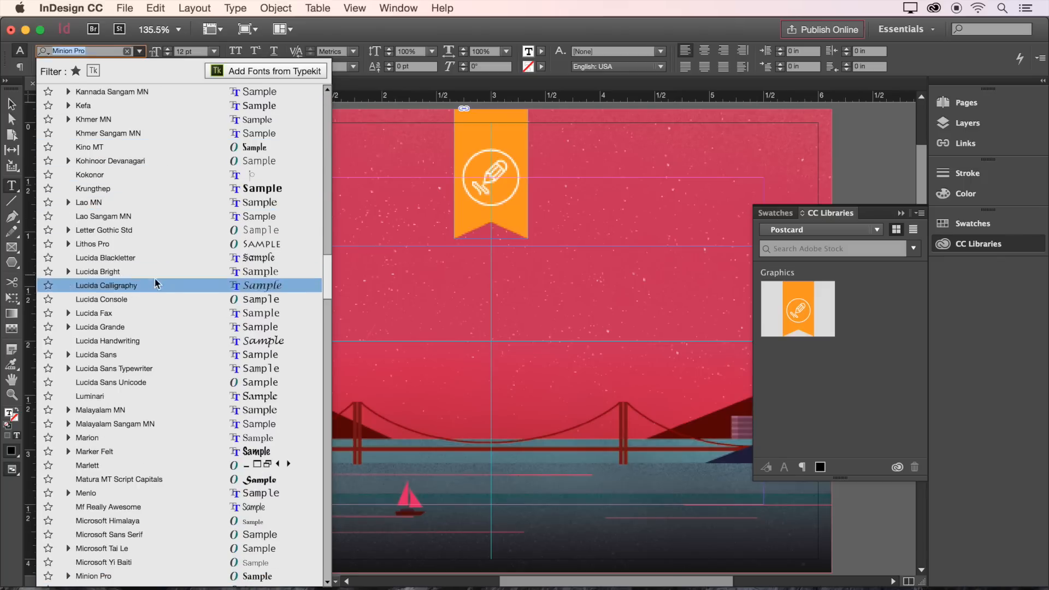
{"action": "scroll", "scroll_direction": "up", "scroll_amount": 3}
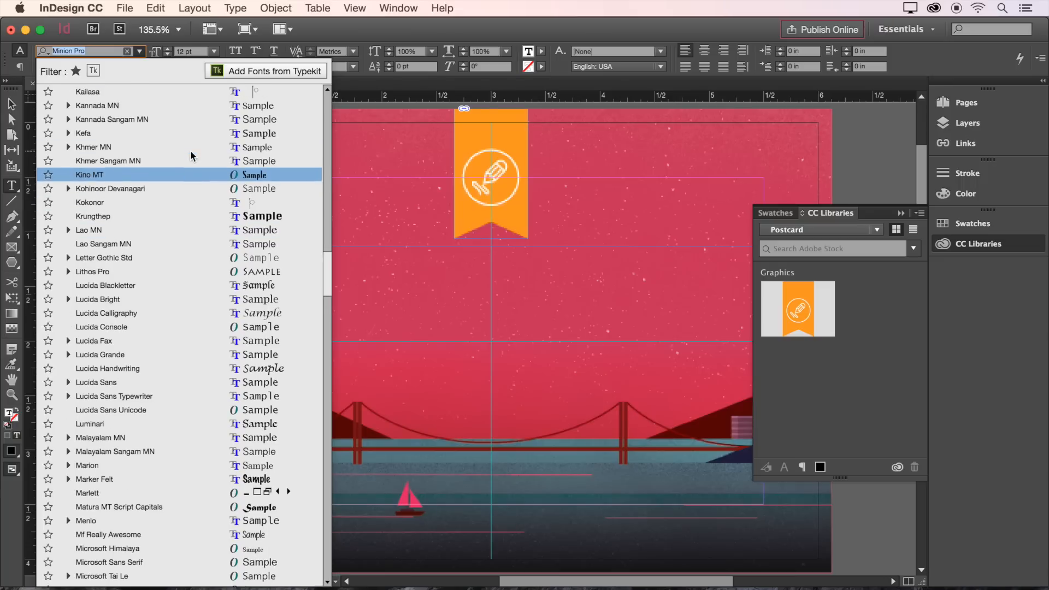
{"action": "scroll", "scroll_direction": "up", "scroll_amount": 3}
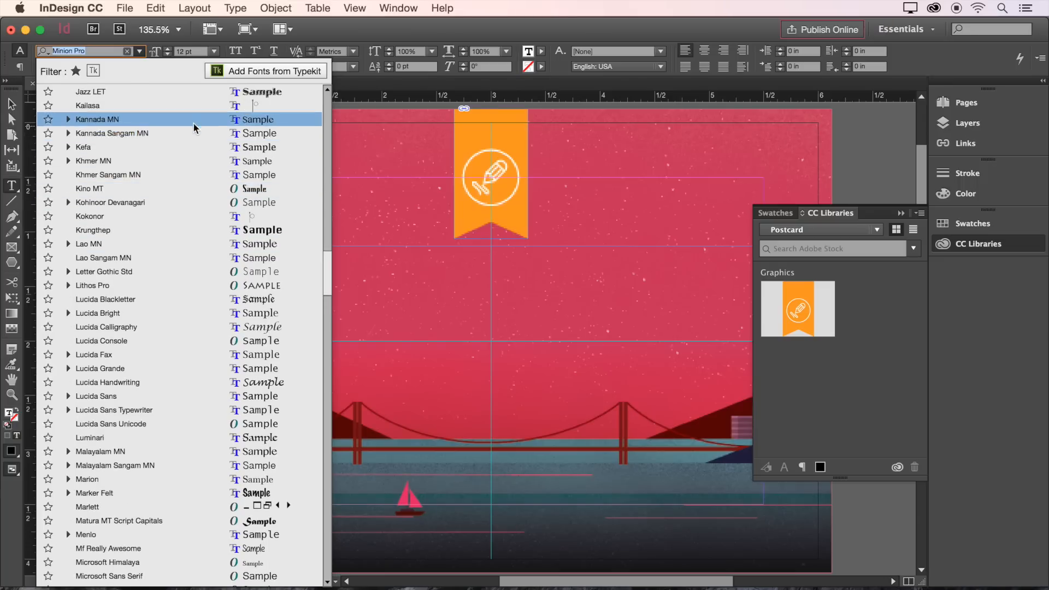
{"action": "left_click", "coordinate": [91, 92]}
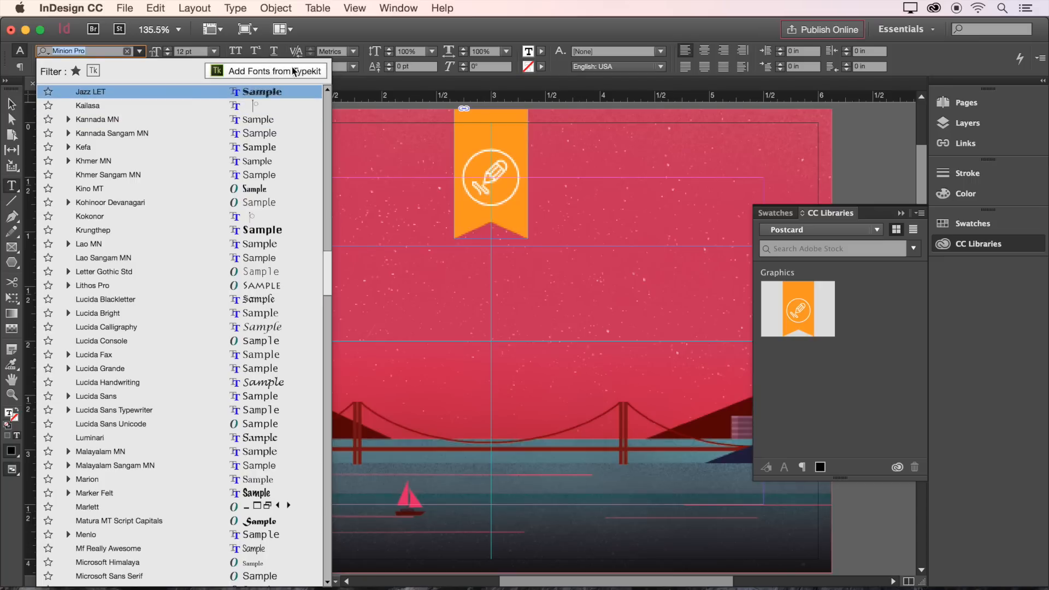
{"action": "mouse_move", "coordinate": [275, 71]}
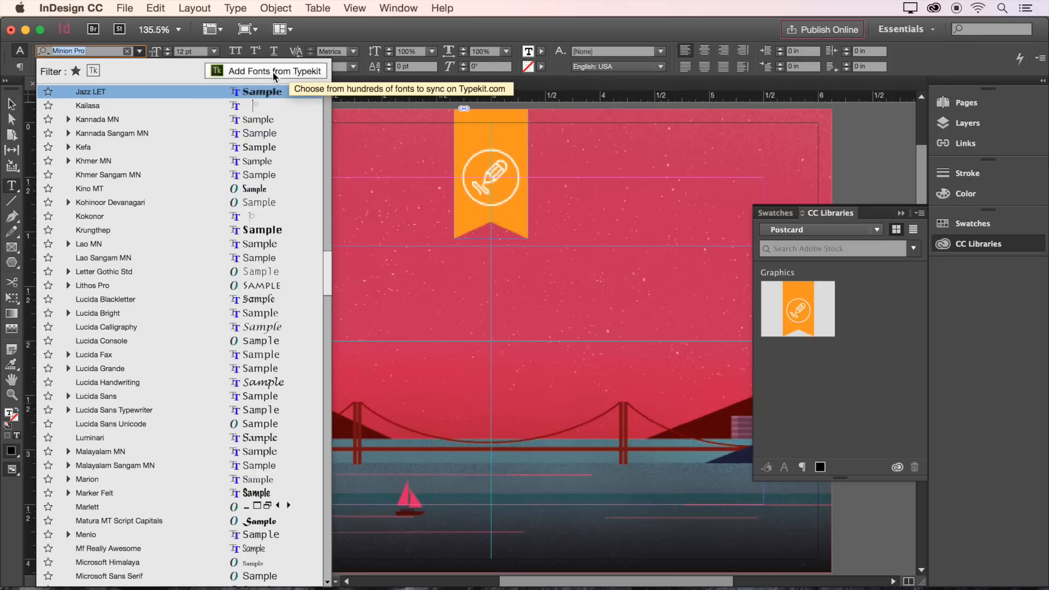
{"action": "type", "text": "impa"}
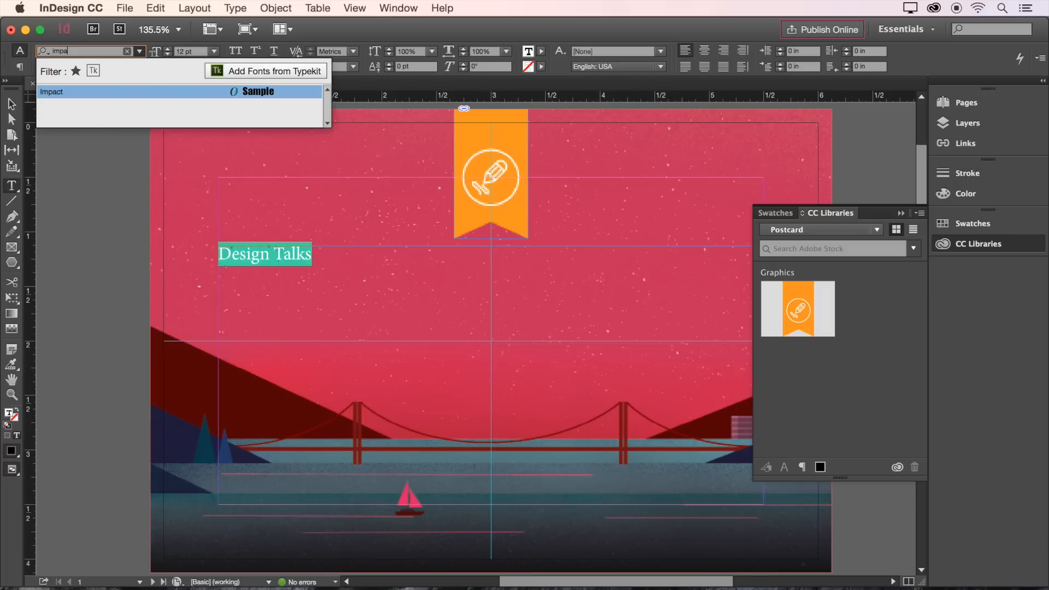
{"action": "left_click", "coordinate": [51, 92]}
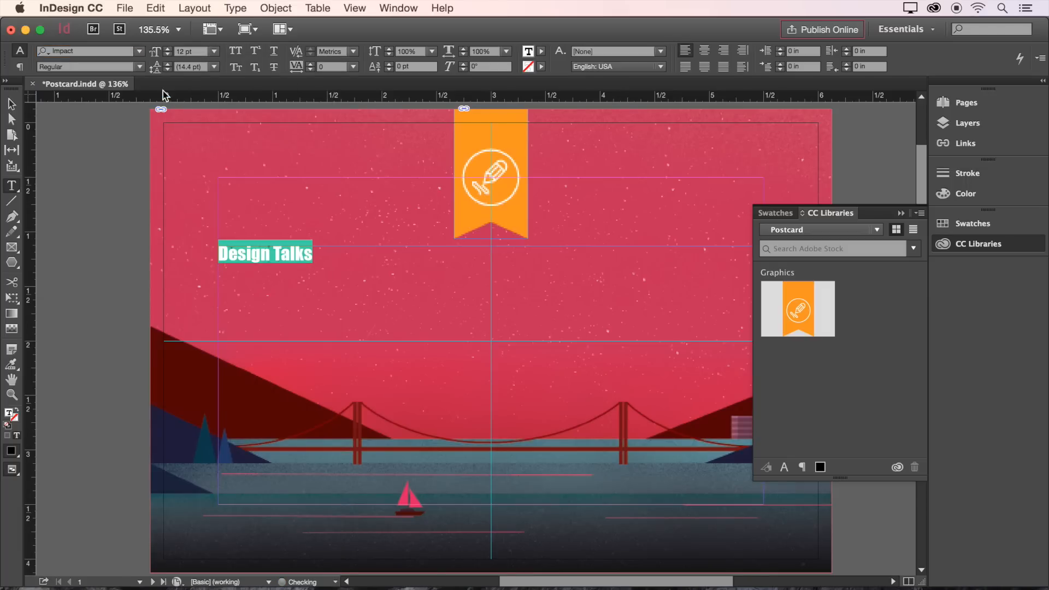
Step: Set the heading to 36 pt and make it all capitals
{"action": "left_click", "coordinate": [213, 52]}
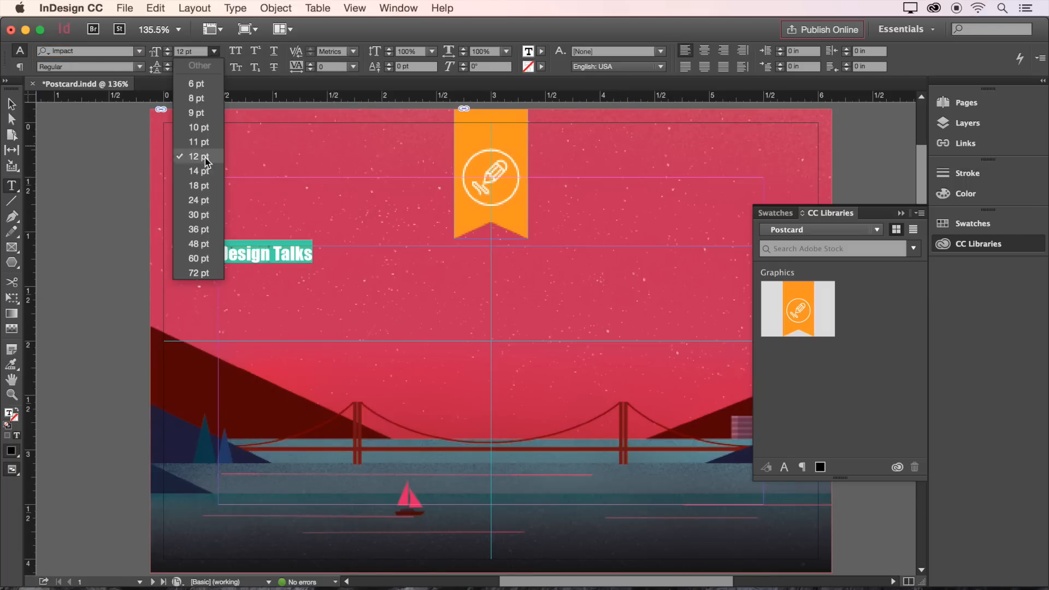
{"action": "left_click", "coordinate": [198, 229]}
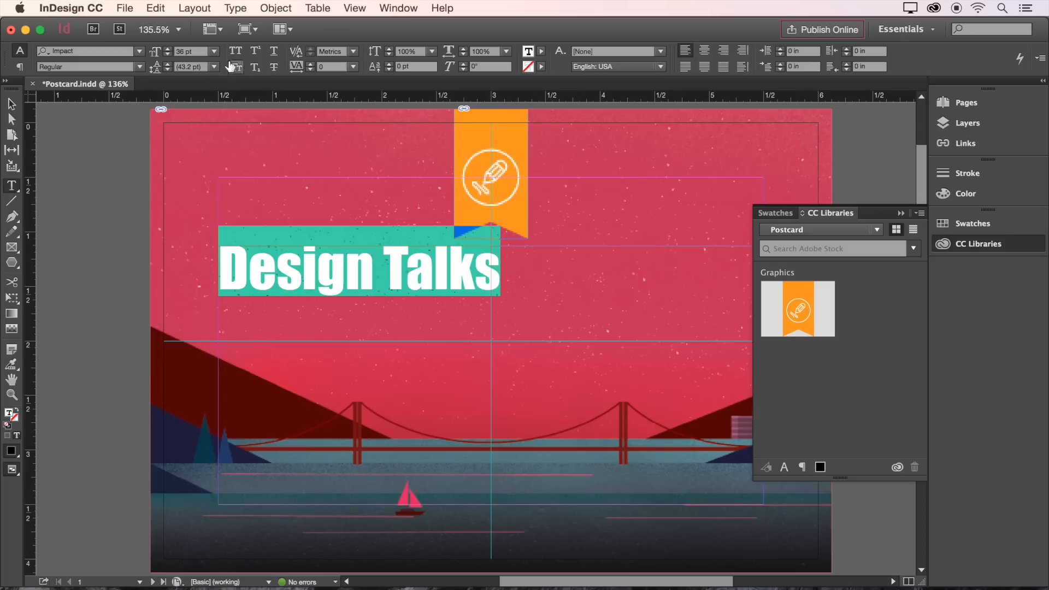
{"action": "left_click", "coordinate": [234, 51]}
{"action": "type", "text": "-20"}
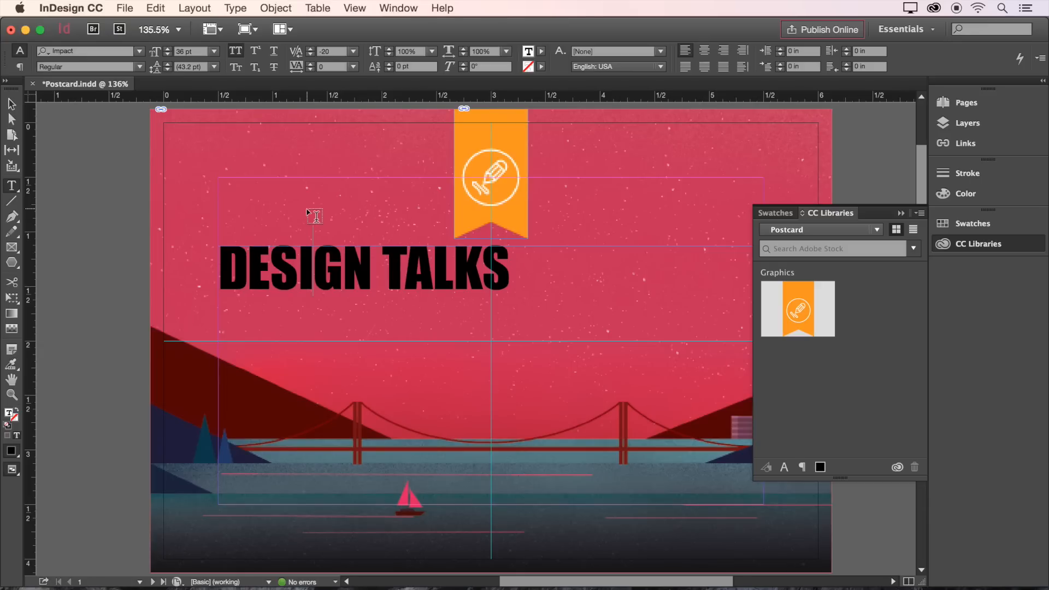
{"action": "mouse_move", "coordinate": [526, 271]}
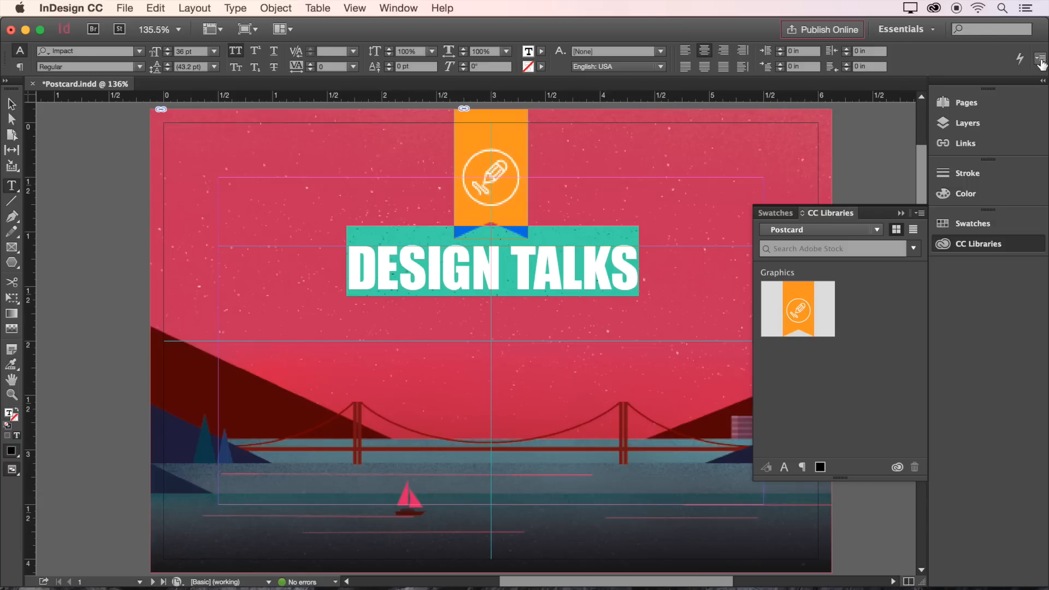
Step: Turn on a 4 pt underline with 9 pt offset in Underline Options and finish editing
{"action": "left_click", "coordinate": [1039, 60]}
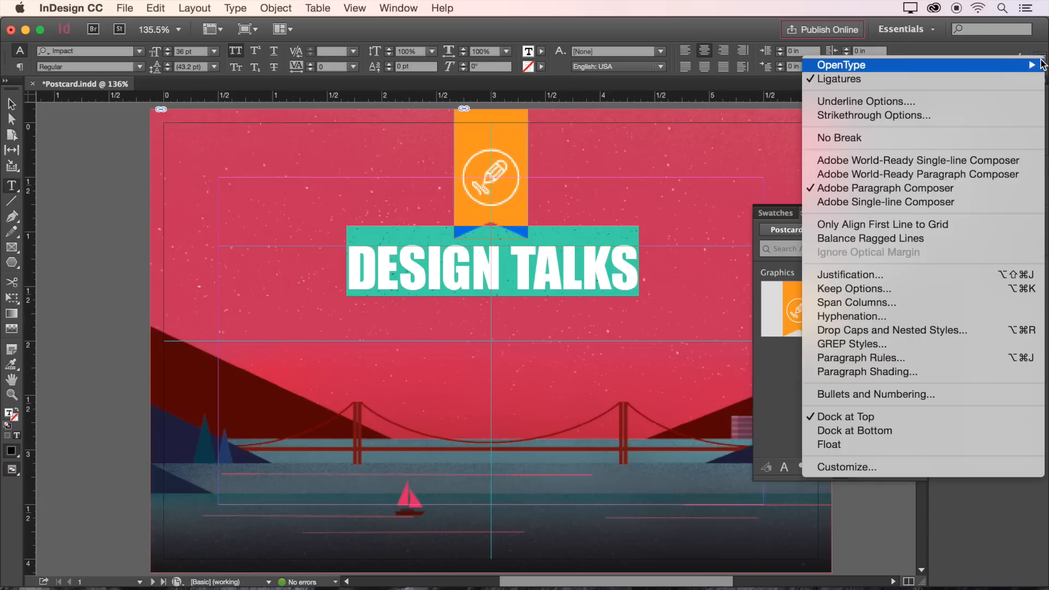
{"action": "left_click", "coordinate": [865, 100]}
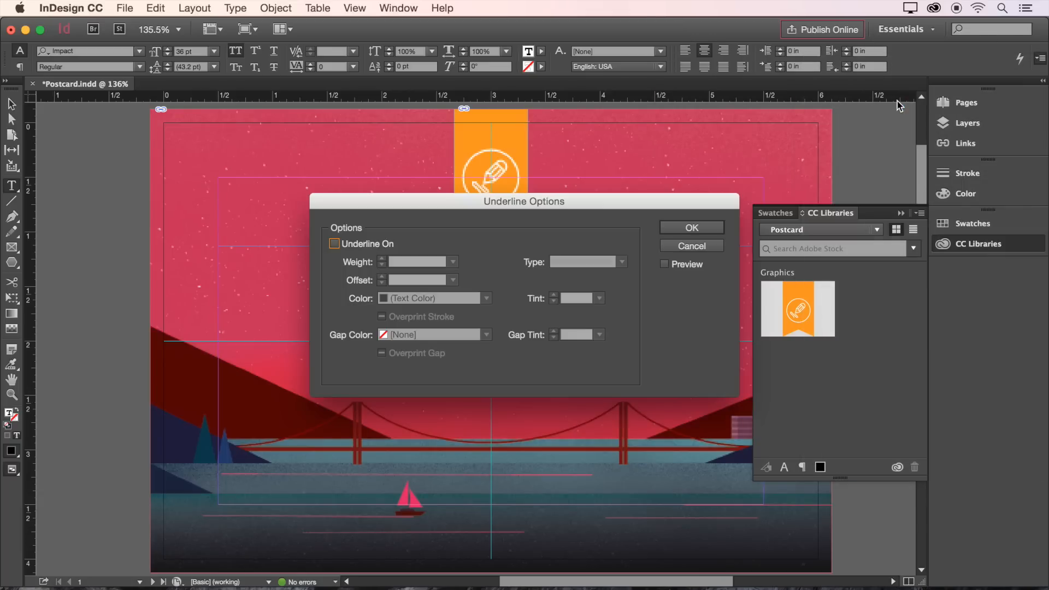
{"action": "left_click", "coordinate": [334, 244]}
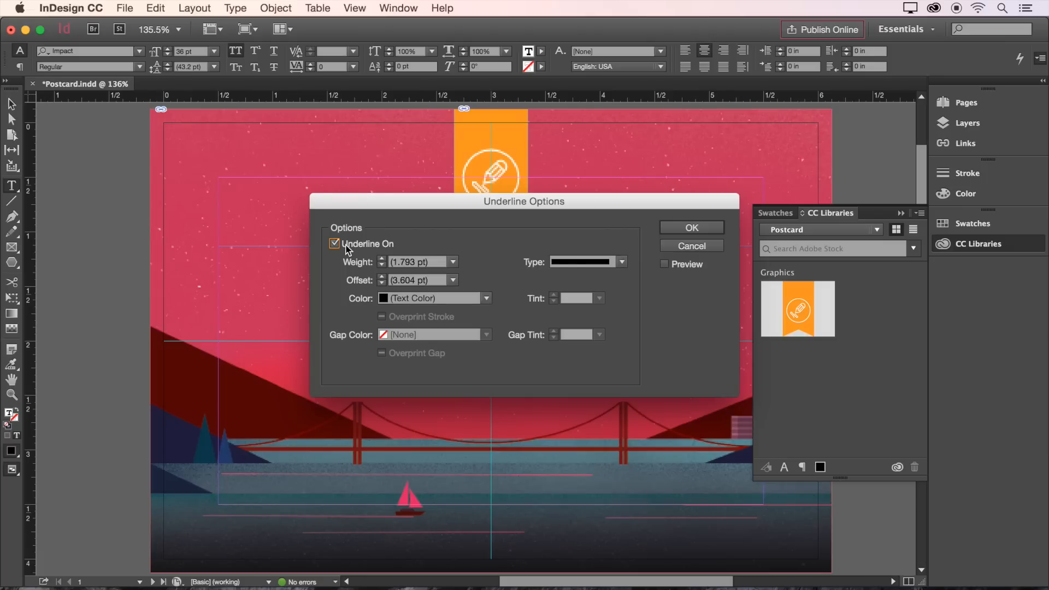
{"action": "left_click", "coordinate": [452, 261]}
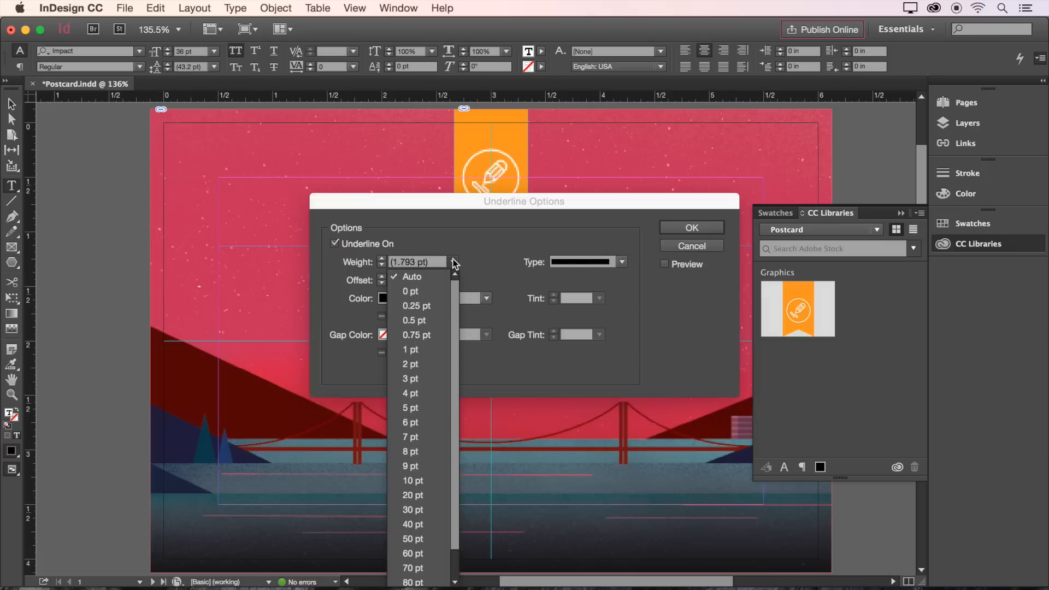
{"action": "left_click", "coordinate": [410, 393]}
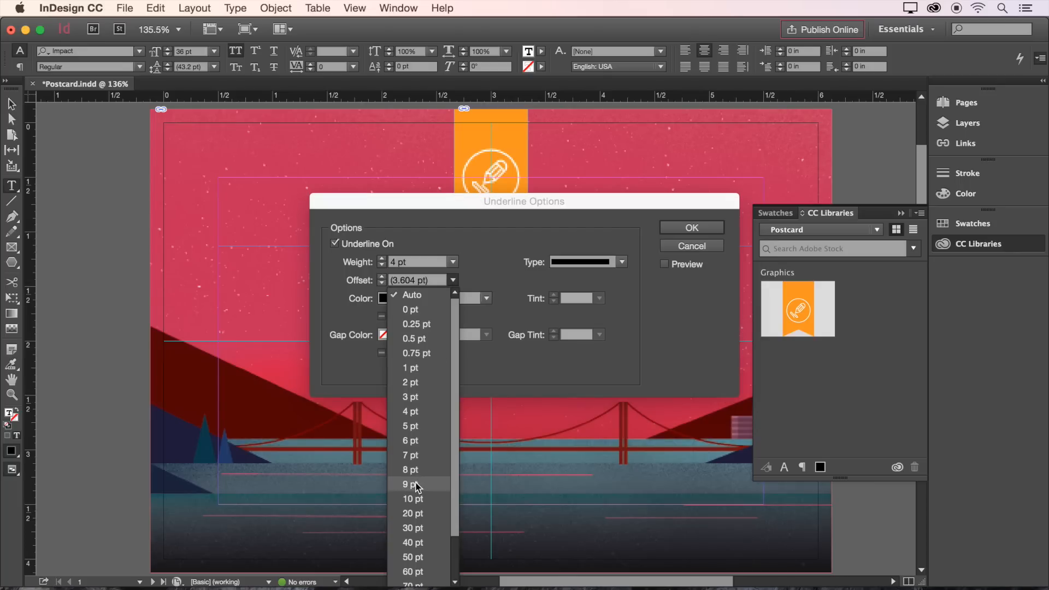
{"action": "left_click", "coordinate": [411, 484]}
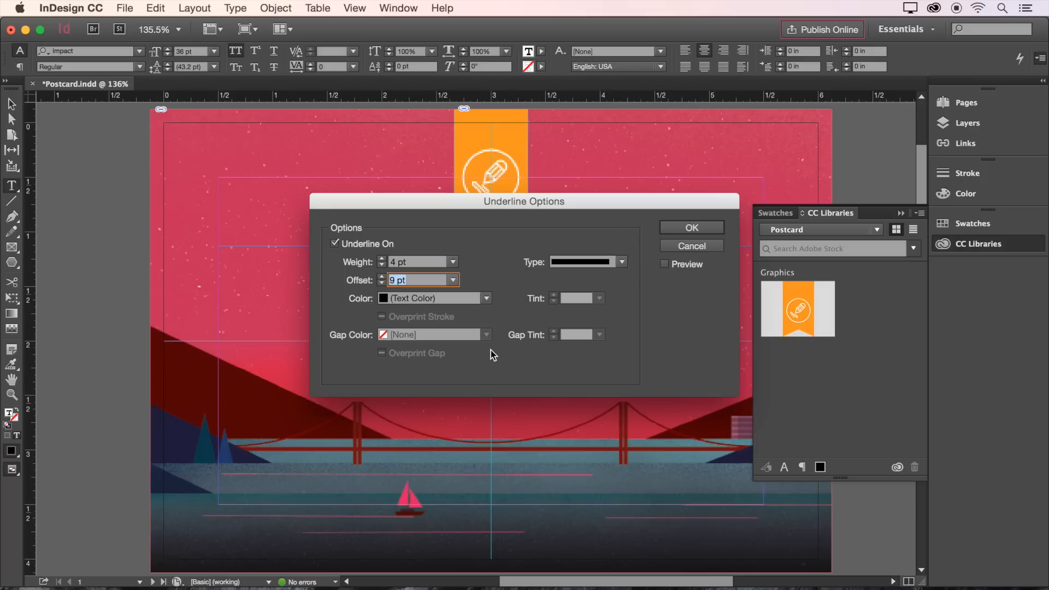
{"action": "left_click", "coordinate": [690, 228]}
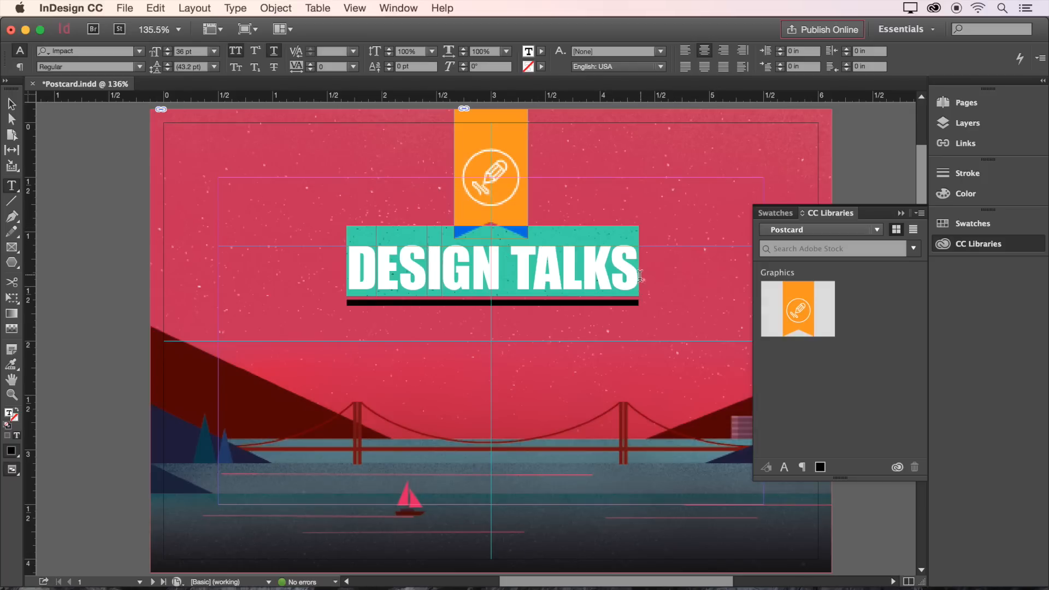
{"action": "left_click", "coordinate": [491, 267]}
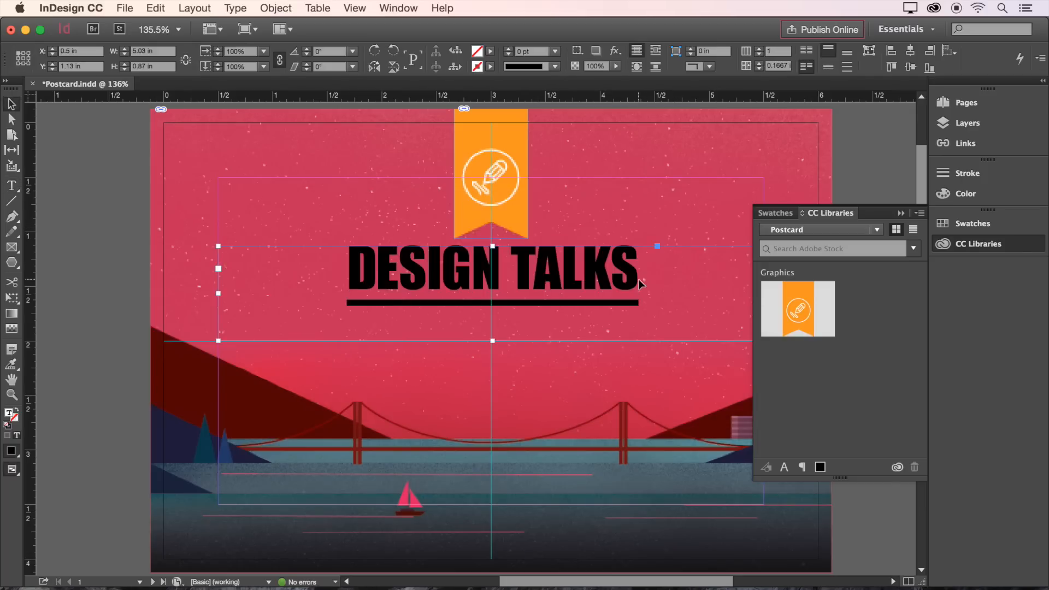